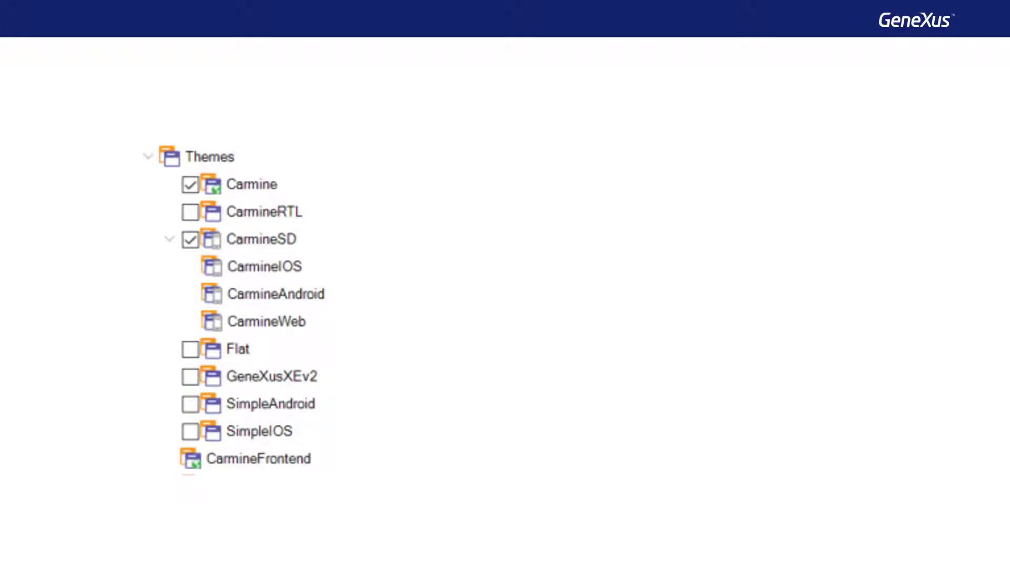
Highlight the CarmineAndroid, CarmineIOS and CarmineWeb themes until the Platforms list appears
click(262, 238)
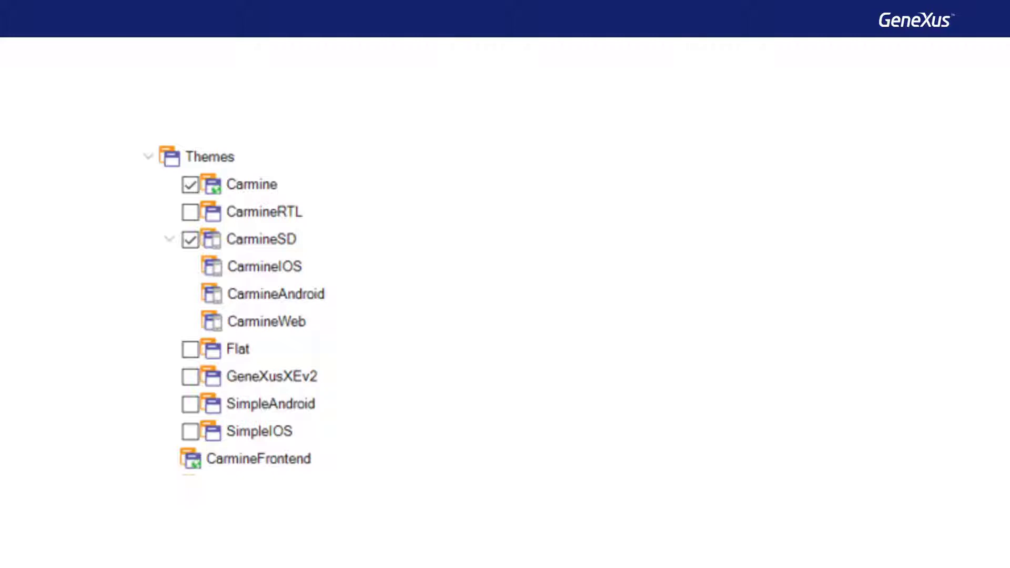
click(277, 294)
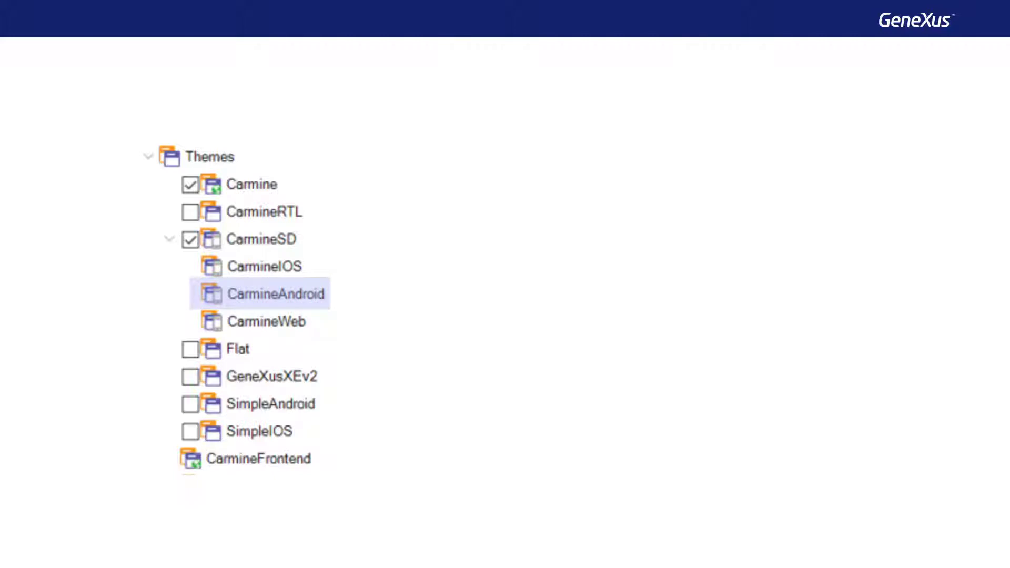
click(264, 266)
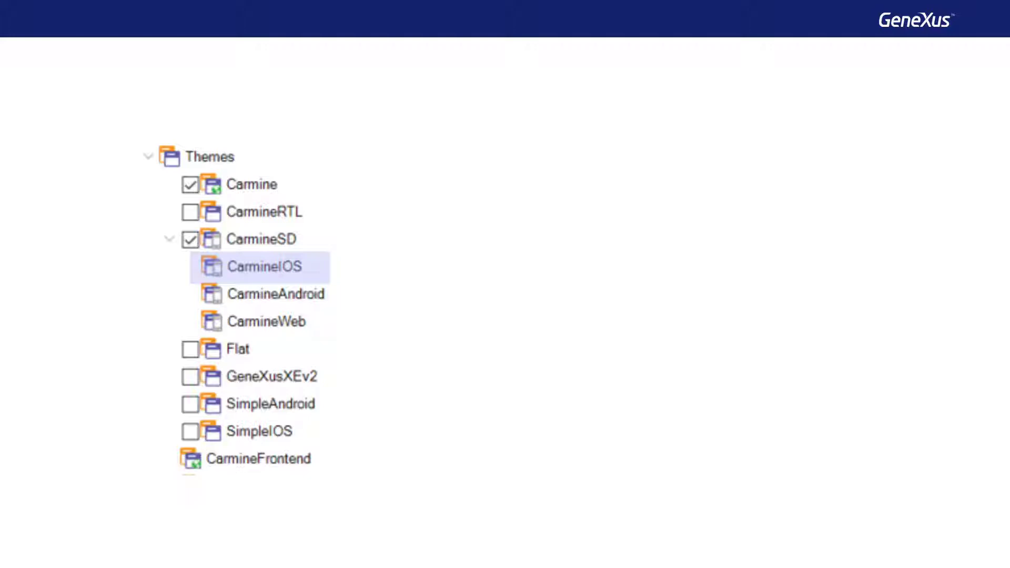
click(266, 322)
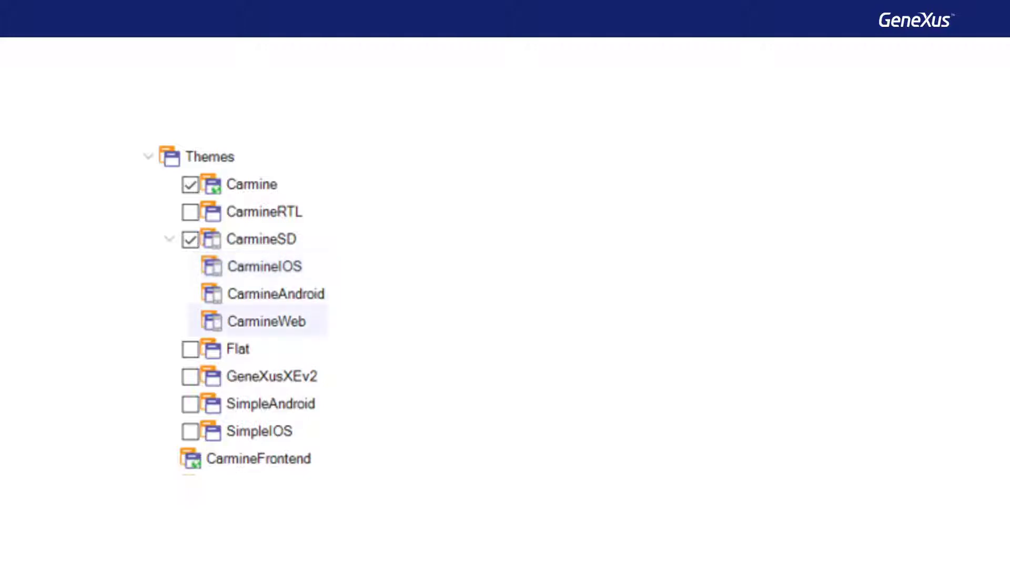
click(266, 321)
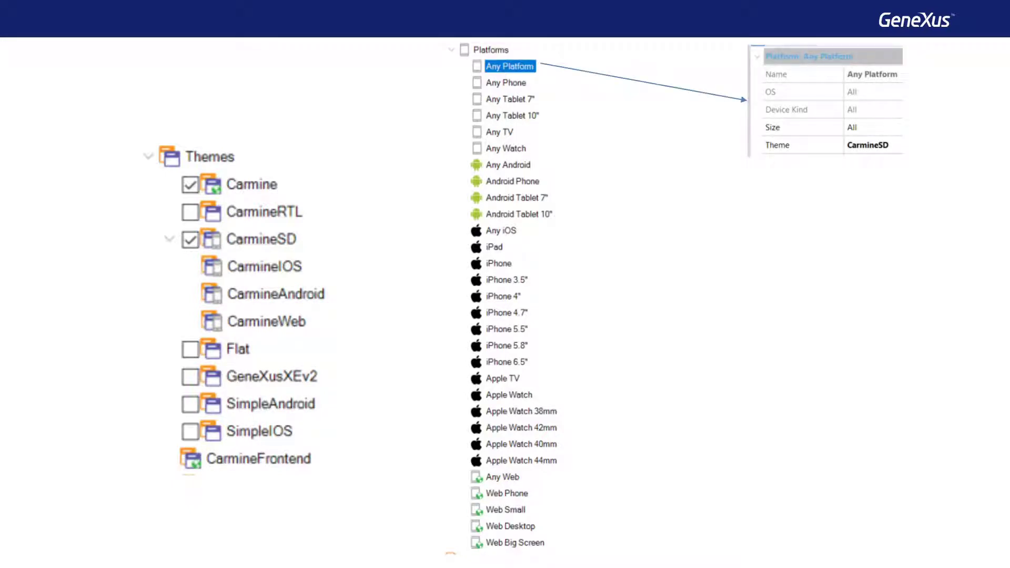
Reveal the Any Android and Any iOS theme callouts, then advance to the design screens slide
click(508, 164)
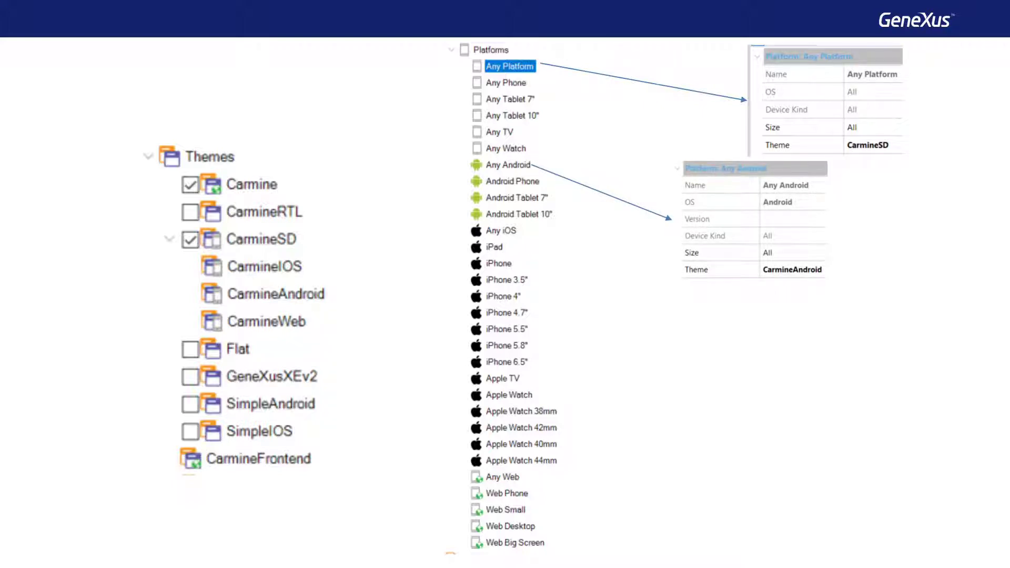
click(501, 230)
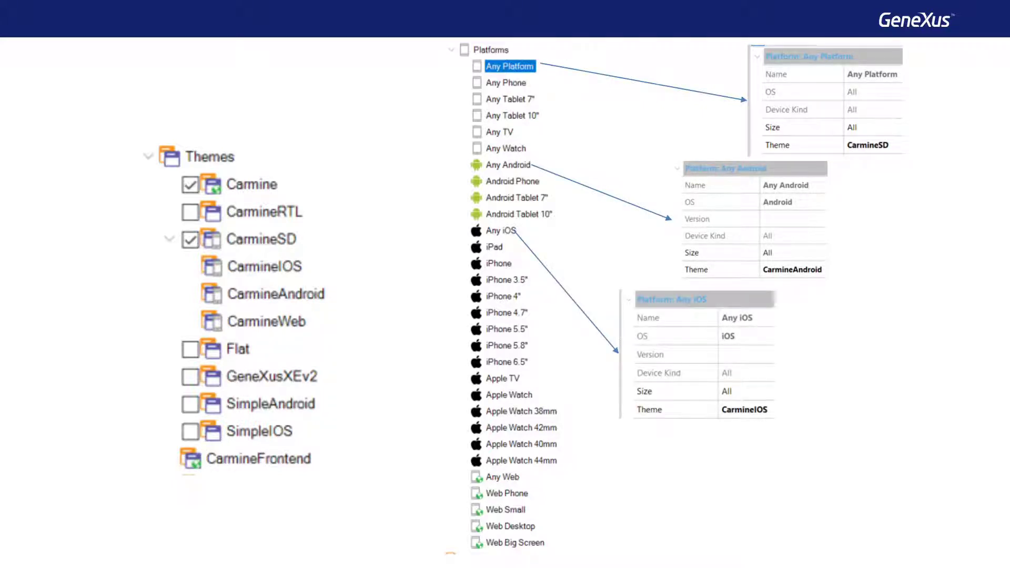
click(502, 477)
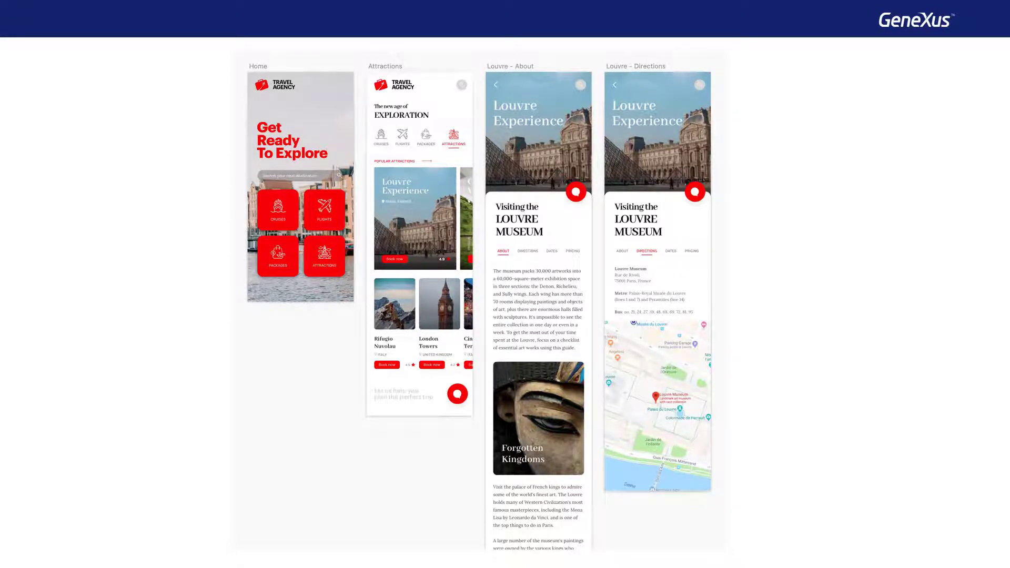
End the slideshow to return to the TravelAgency__ knowledge base in GeneXus
click(300, 185)
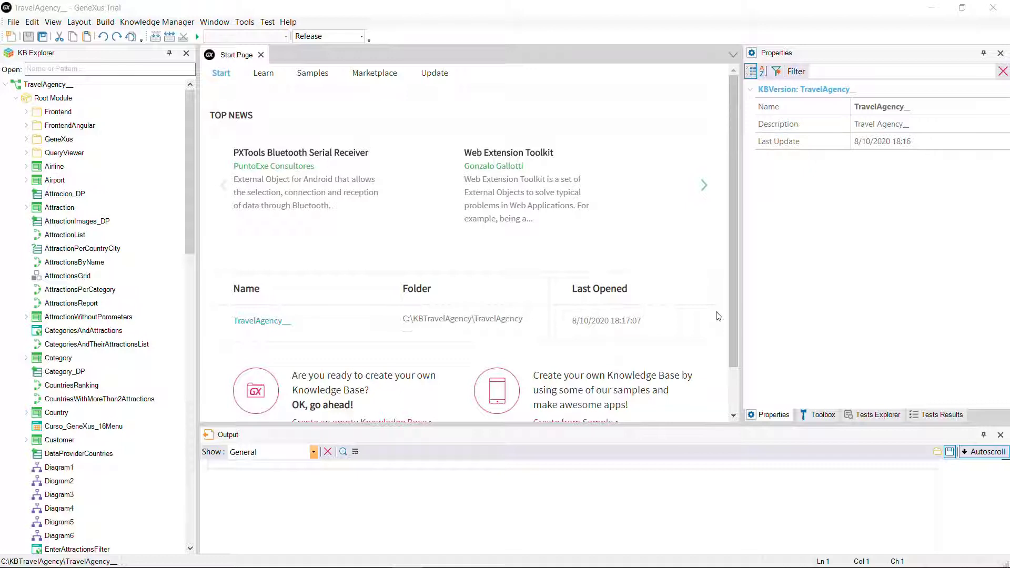
Start a Sketch import and choose the Travel Agency App Mobile.gxsketch file
click(244, 21)
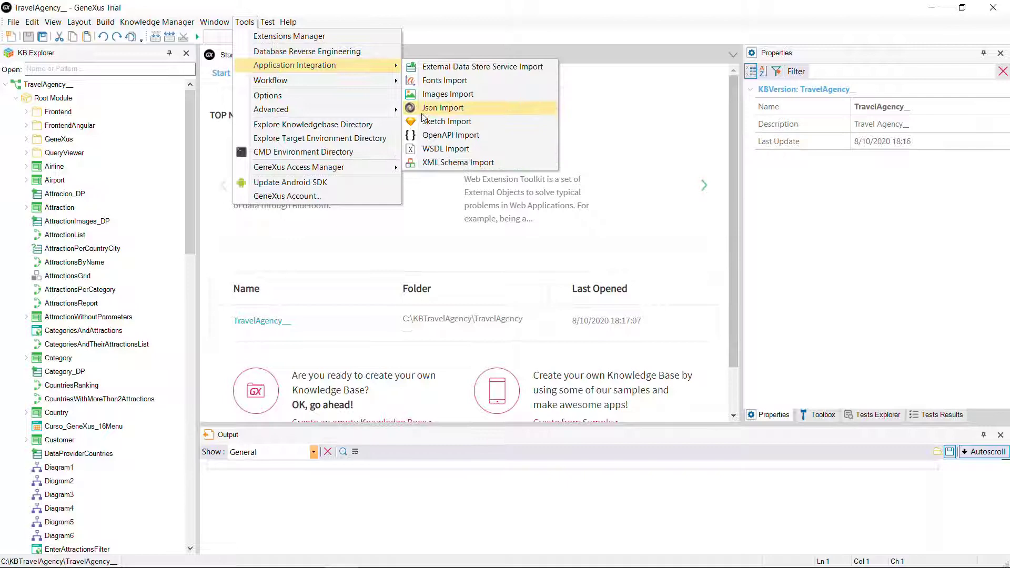
click(447, 121)
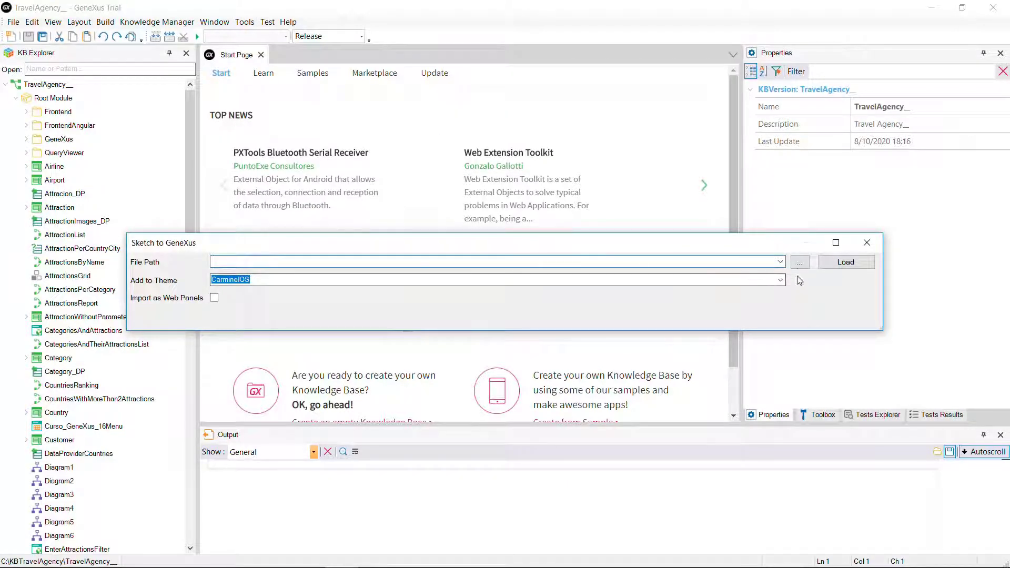
click(799, 261)
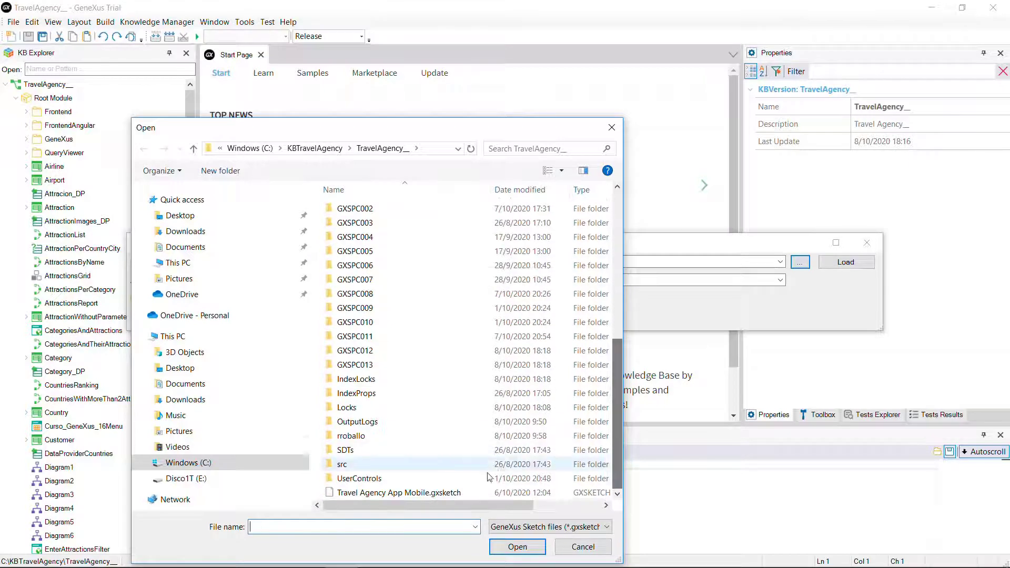
click(582, 547)
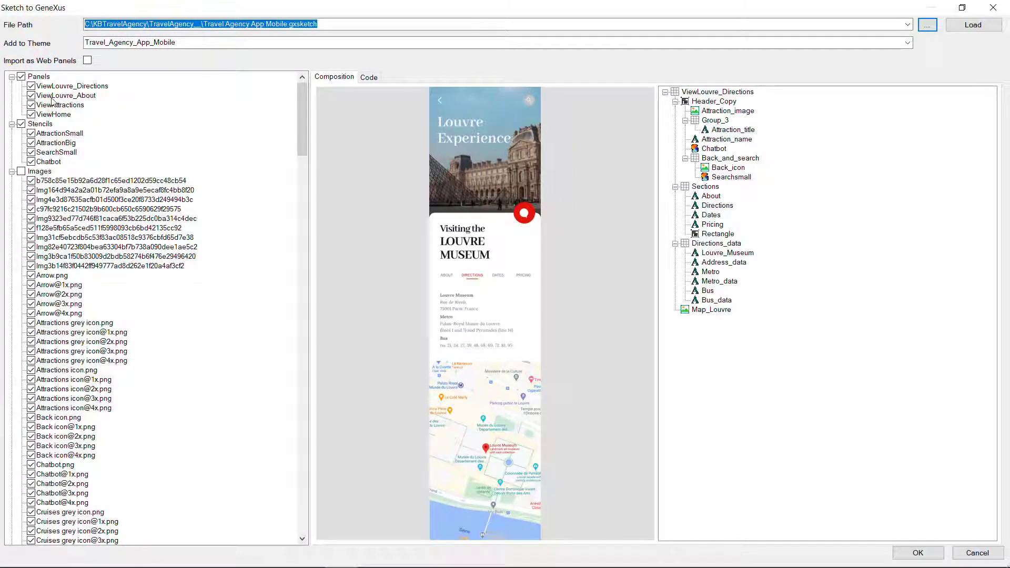
click(66, 95)
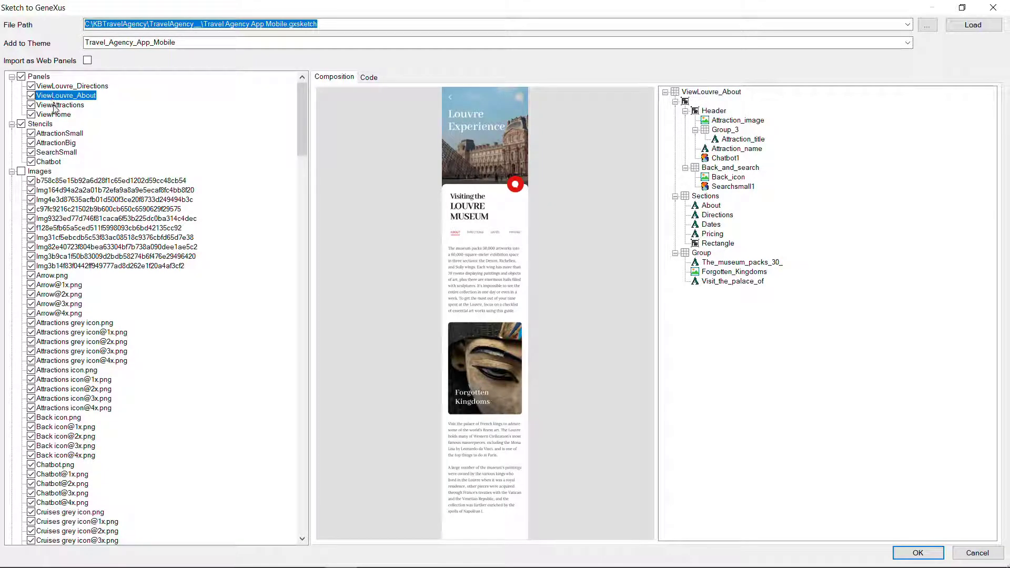
click(60, 105)
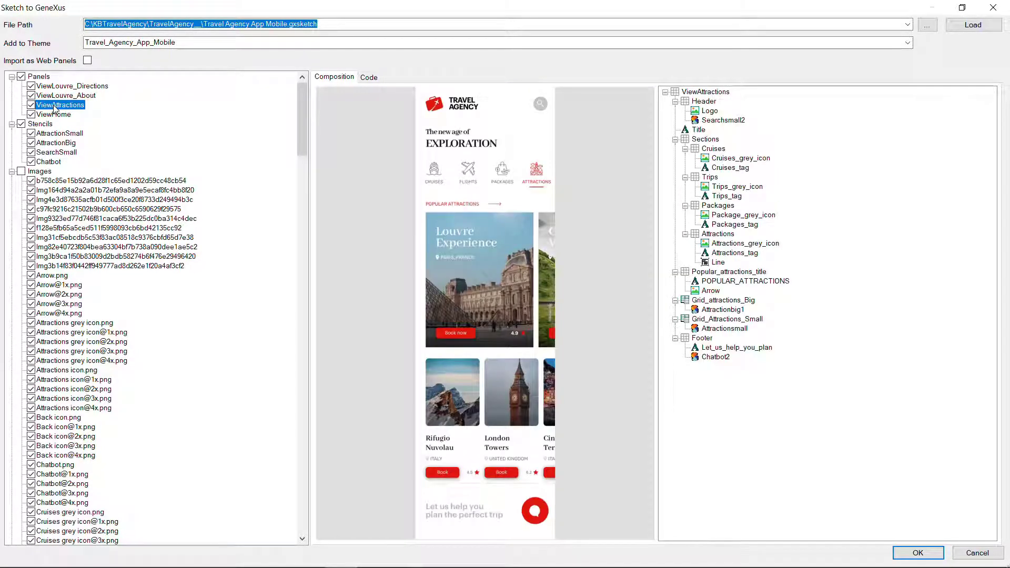
click(54, 114)
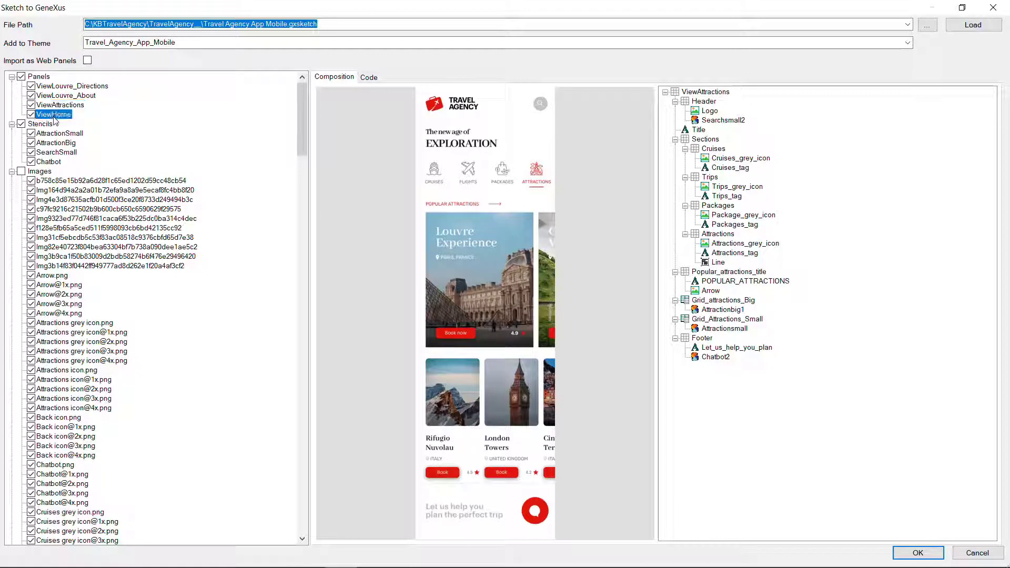
click(54, 115)
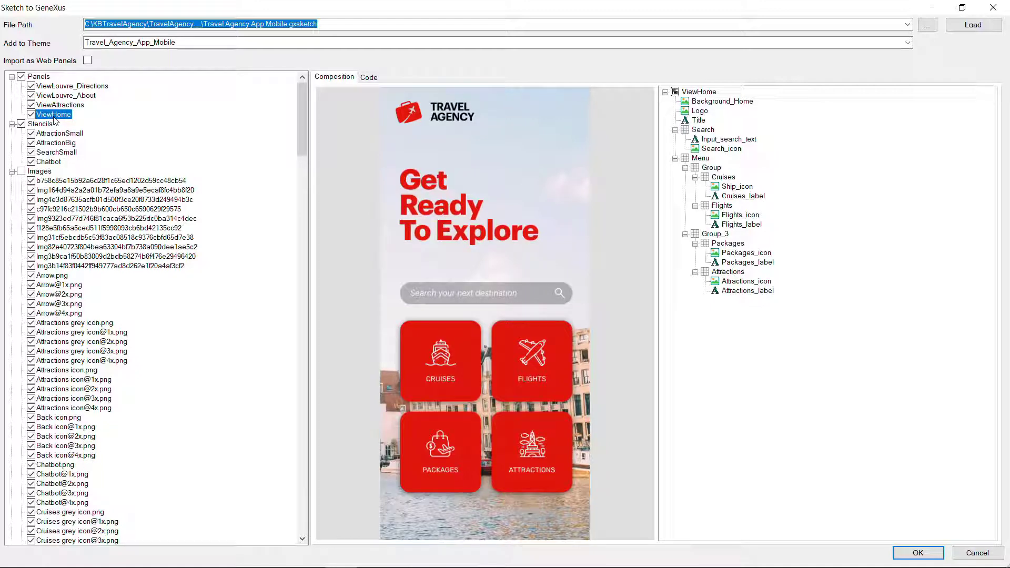
click(110, 180)
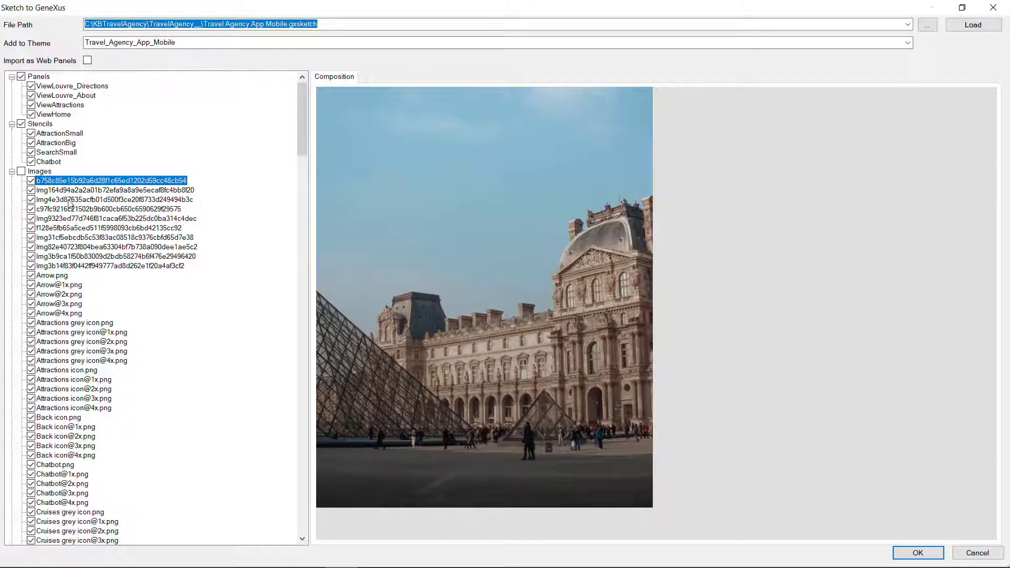
click(110, 190)
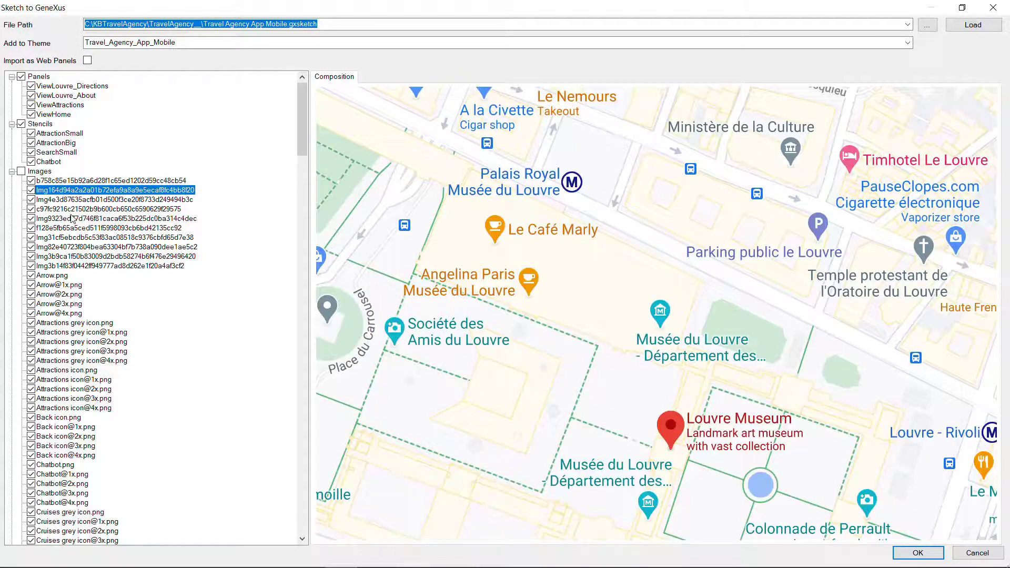
click(116, 218)
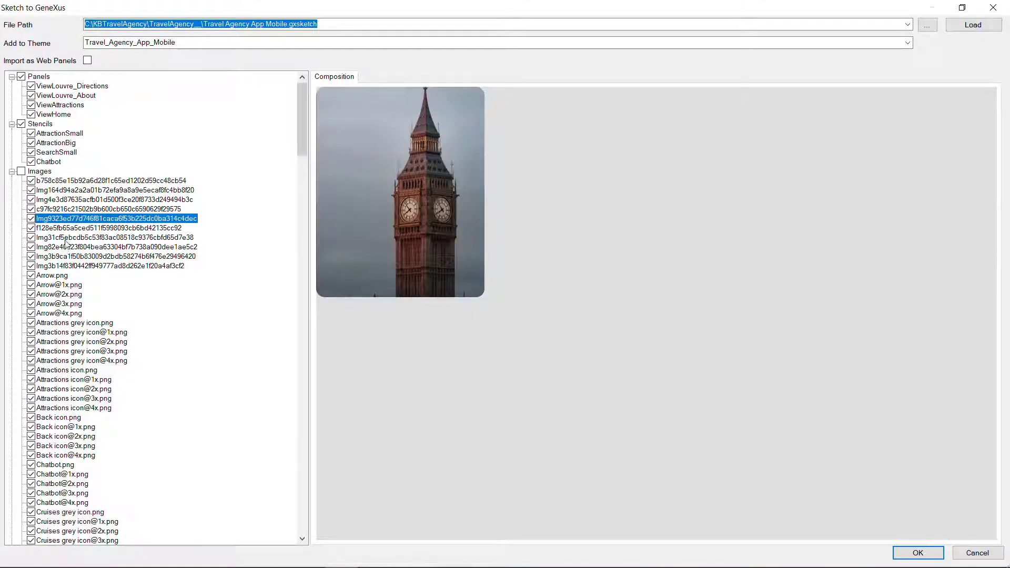
scroll(down, 3)
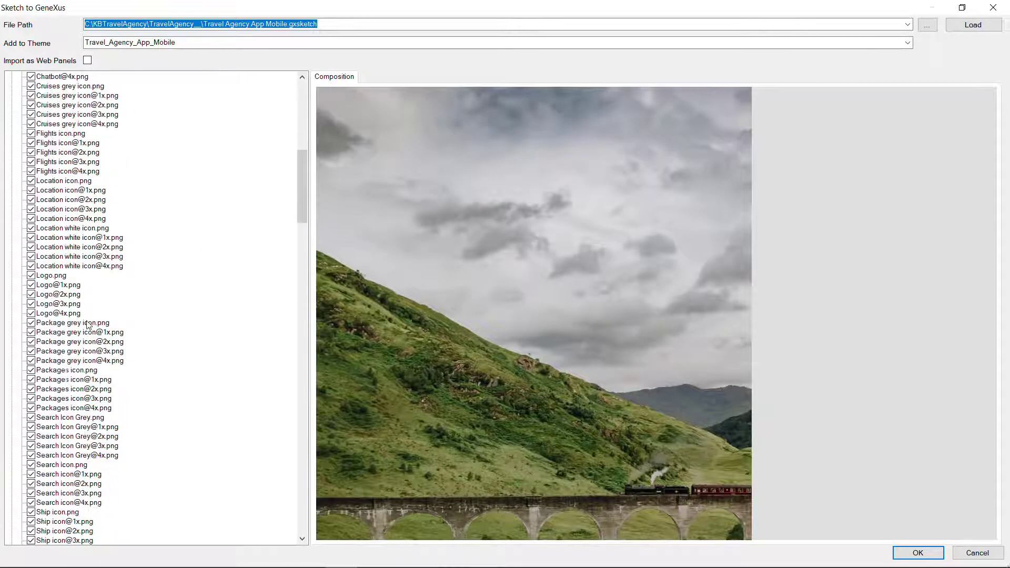
click(80, 170)
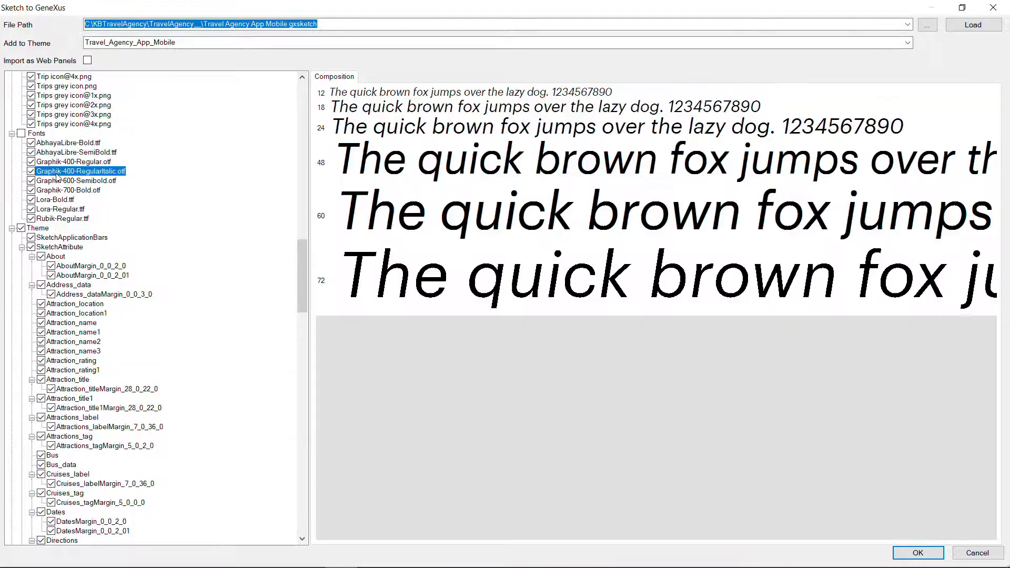
click(72, 161)
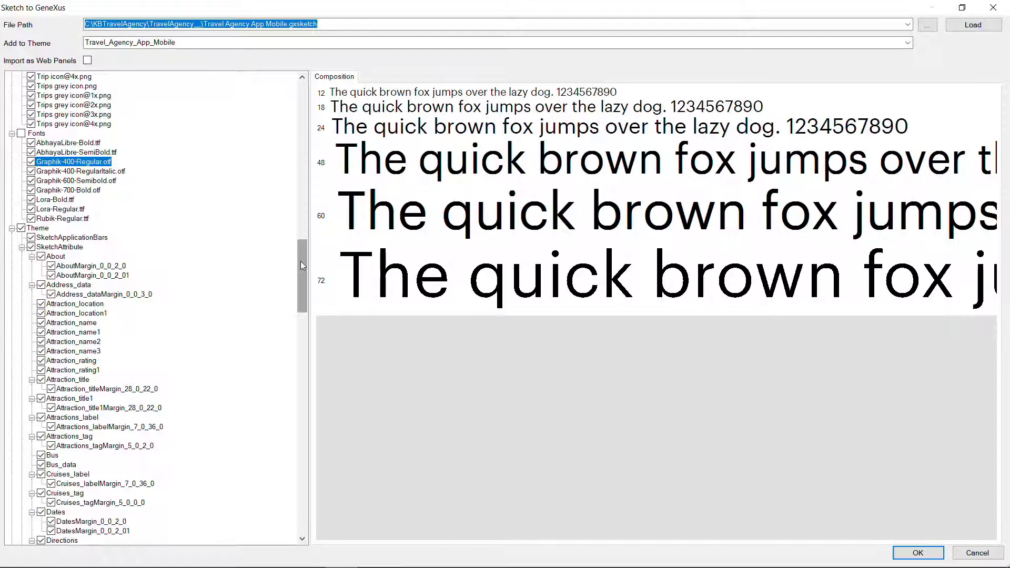
scroll(up, 3)
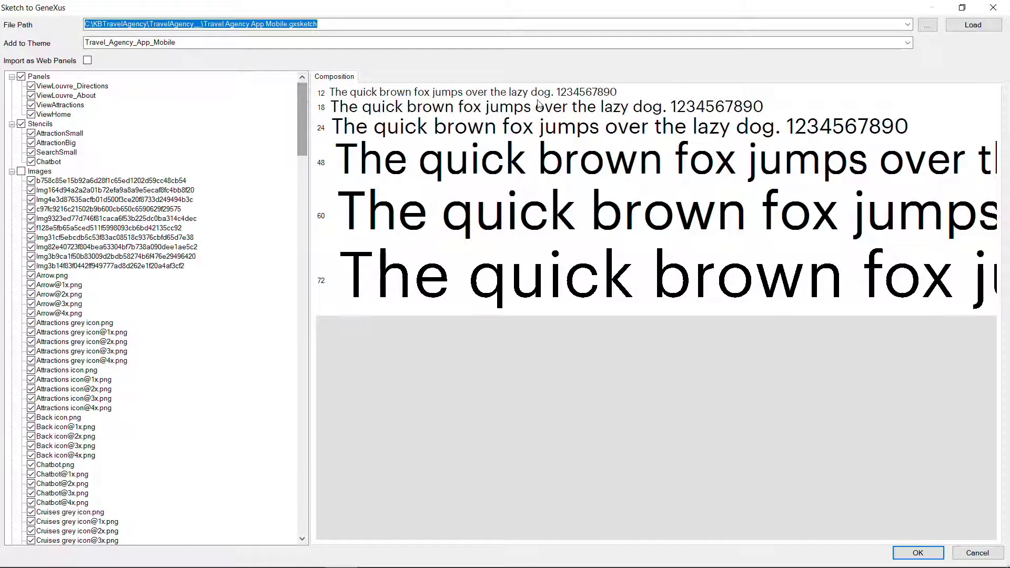
click(917, 553)
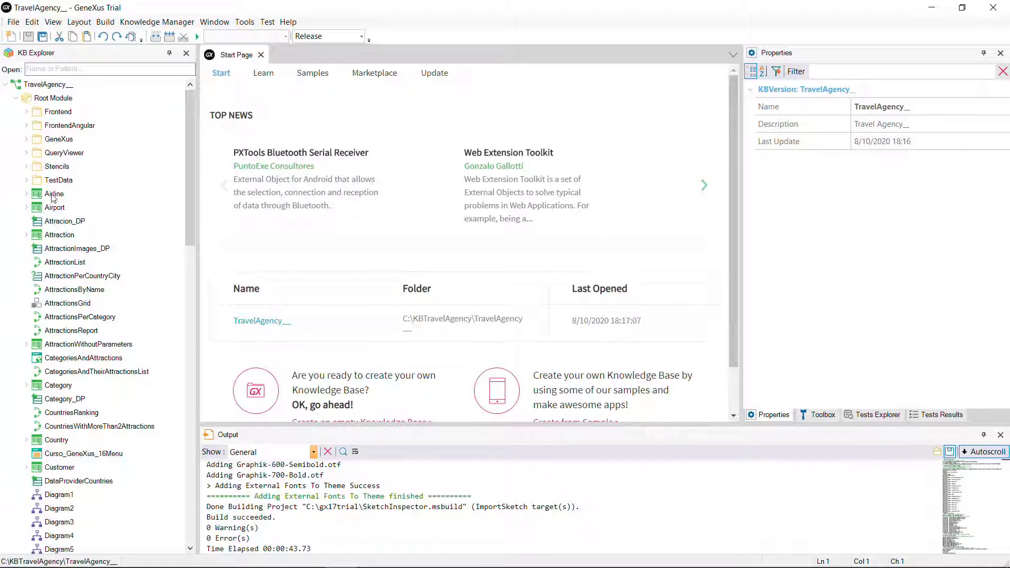
Expand the Stencils folder to see AttractionBig, AttractionSmall, Chatbot and SearchSmall
click(27, 166)
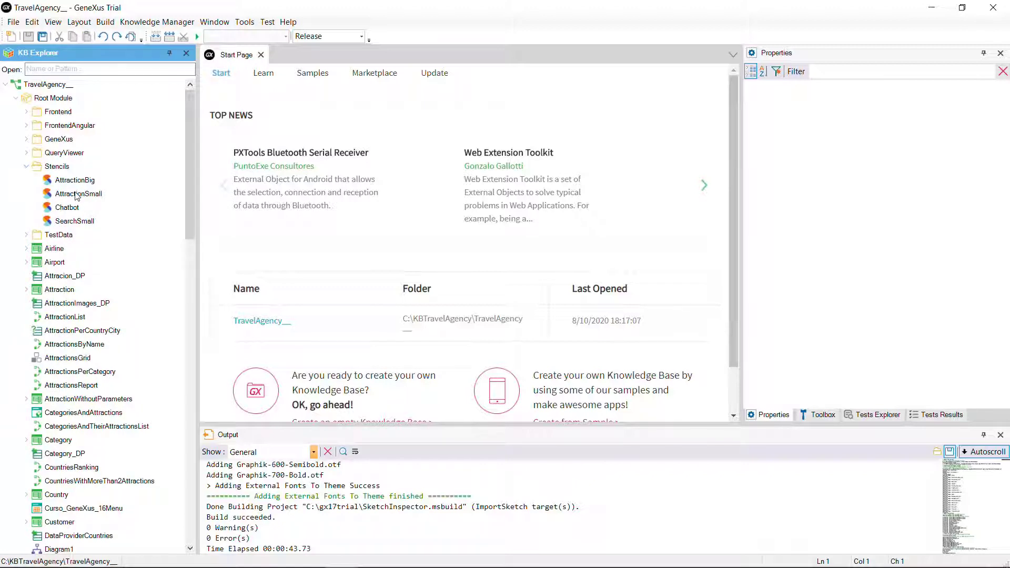
click(28, 235)
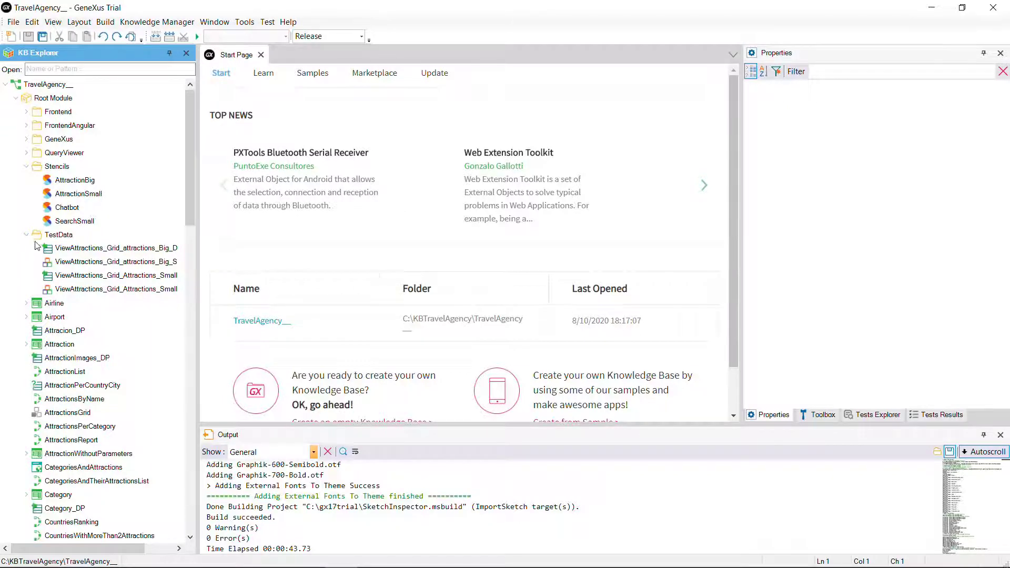
Open the ViewAttractions_Grid_attractions_Big_DP test data provider
double_click(115, 247)
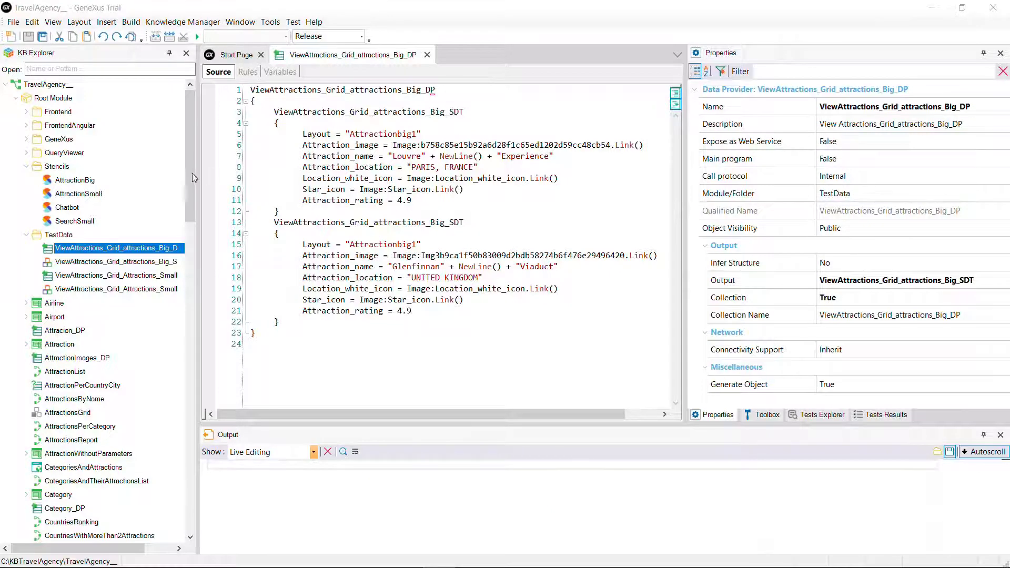
scroll(down, 3)
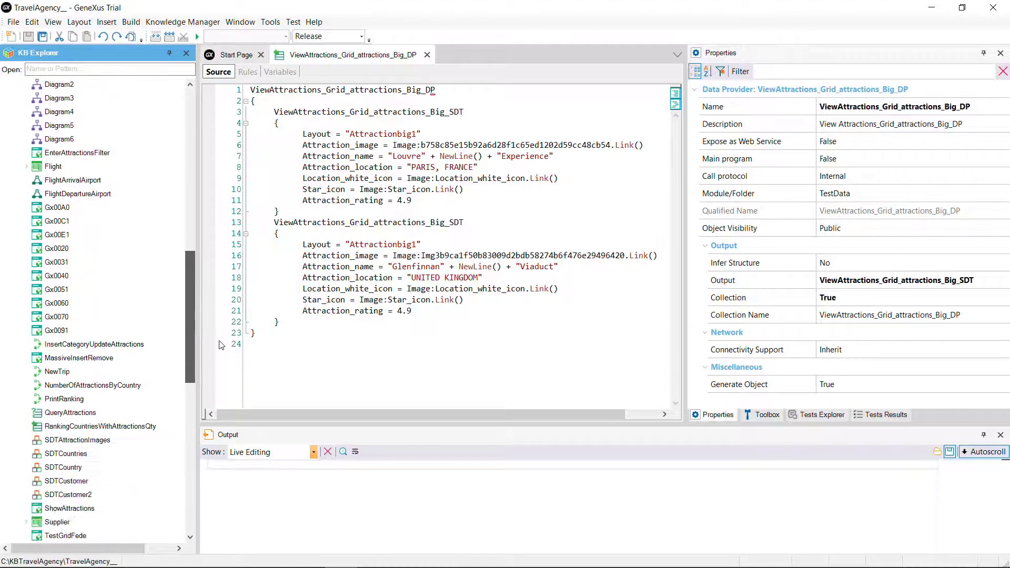
scroll(down, 3)
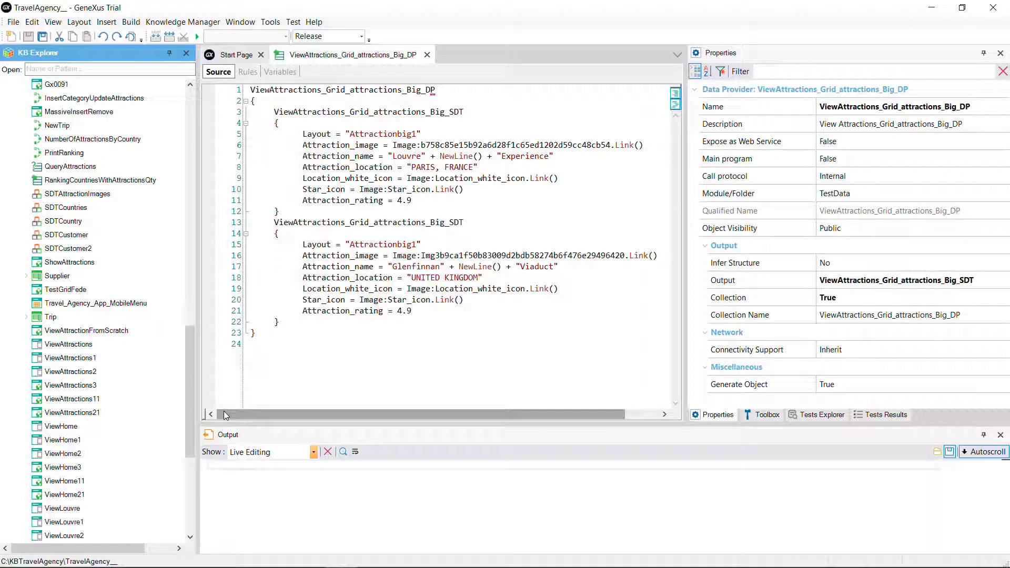
Select ViewHome and ViewAttractions, then open and scroll the ViewHome panel layout
click(61, 426)
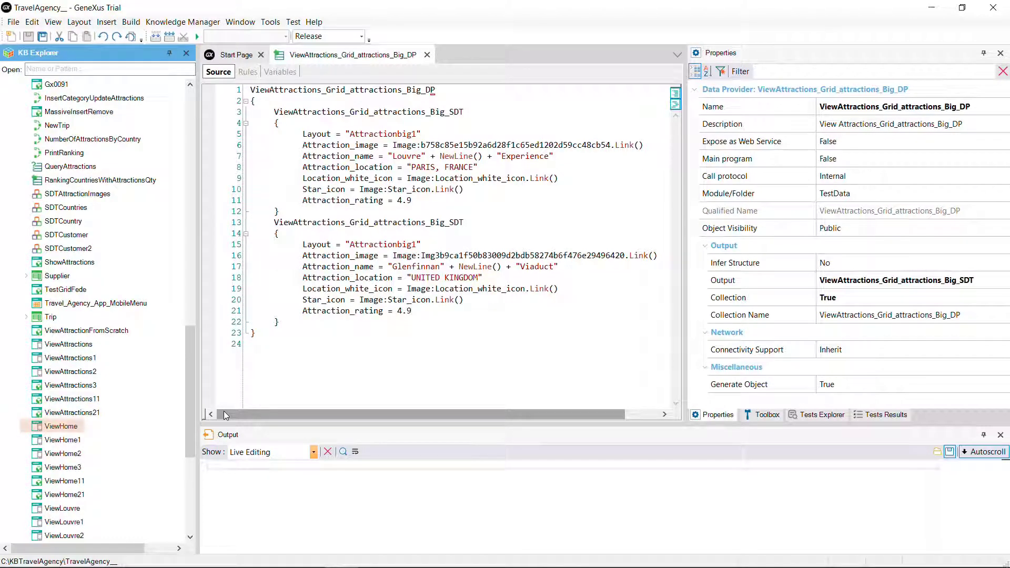
click(69, 345)
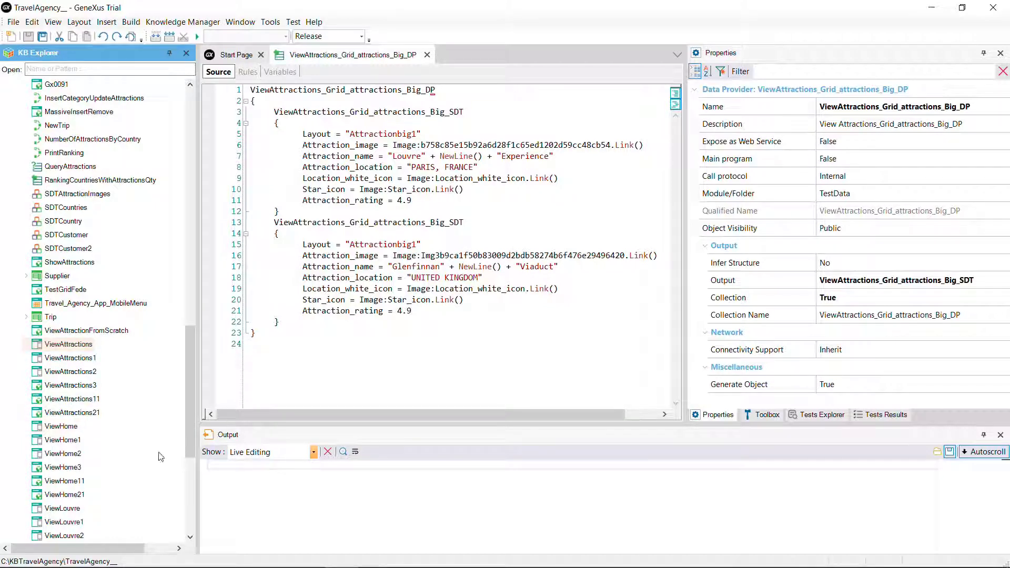
double_click(61, 426)
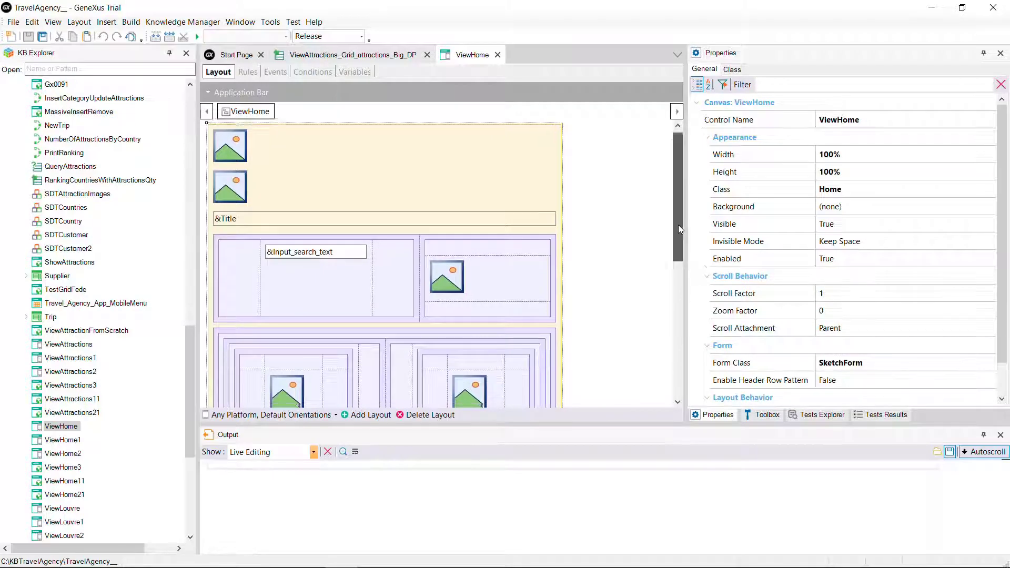
scroll(down, 3)
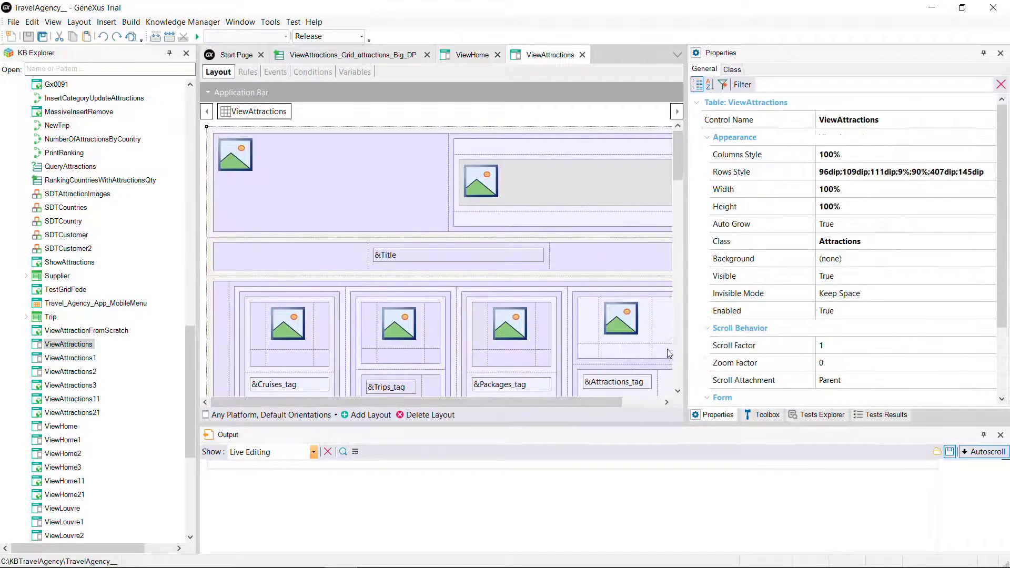
scroll(down, 3)
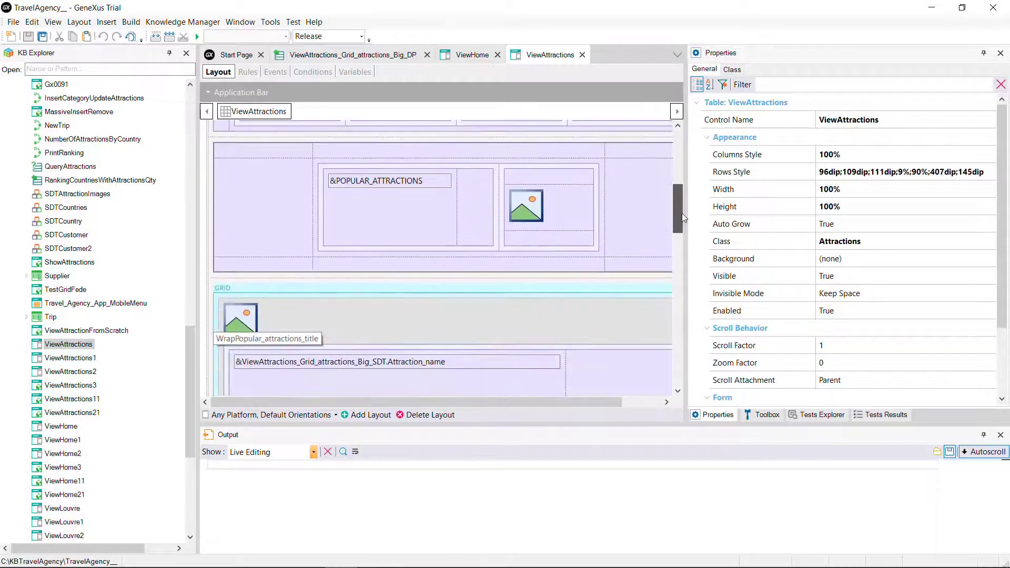
Open Travel_Agency_App_MobileMenu and view its ViewHome, ViewAttractions and Louvre actions
double_click(97, 303)
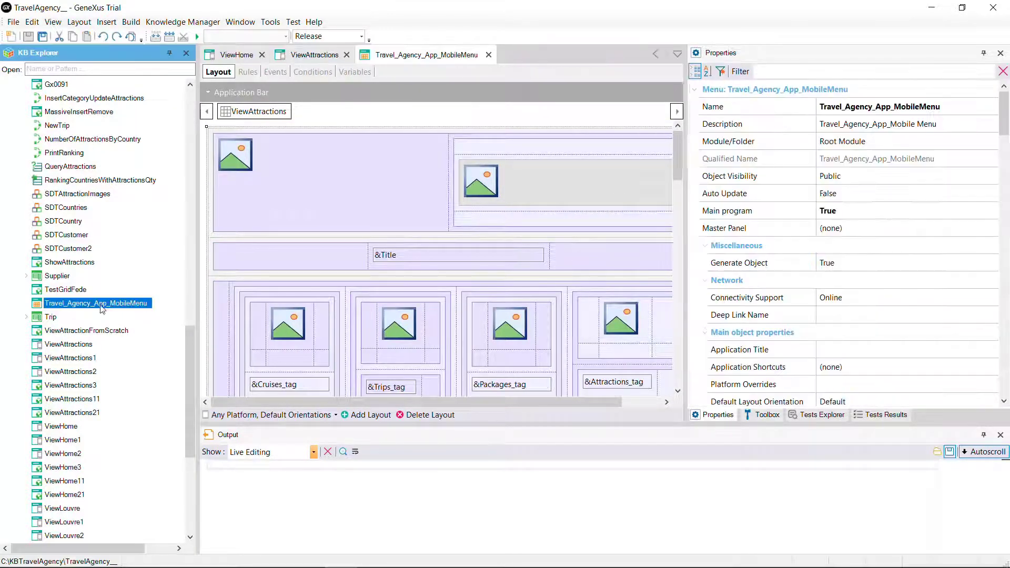
click(216, 72)
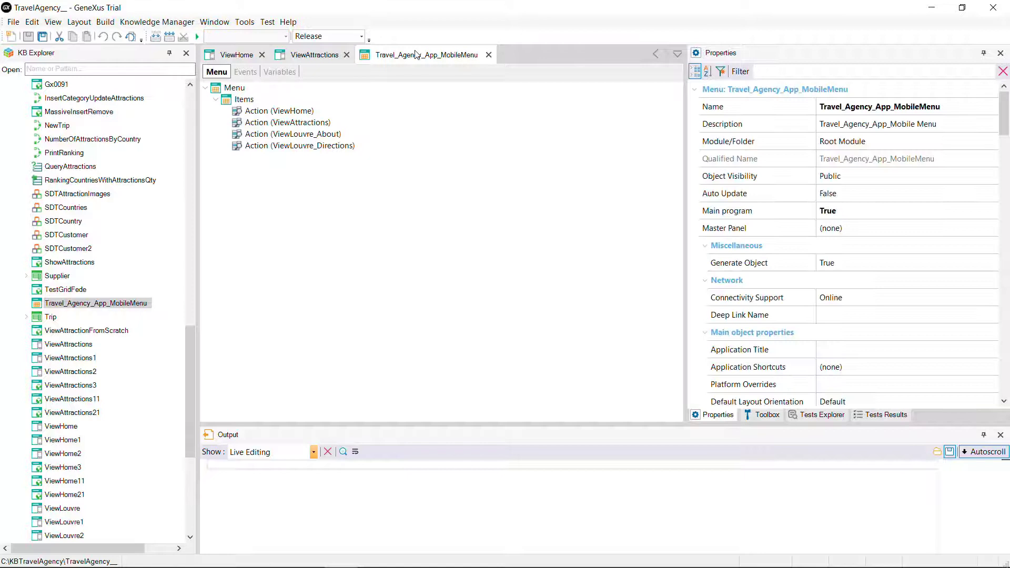
click(728, 211)
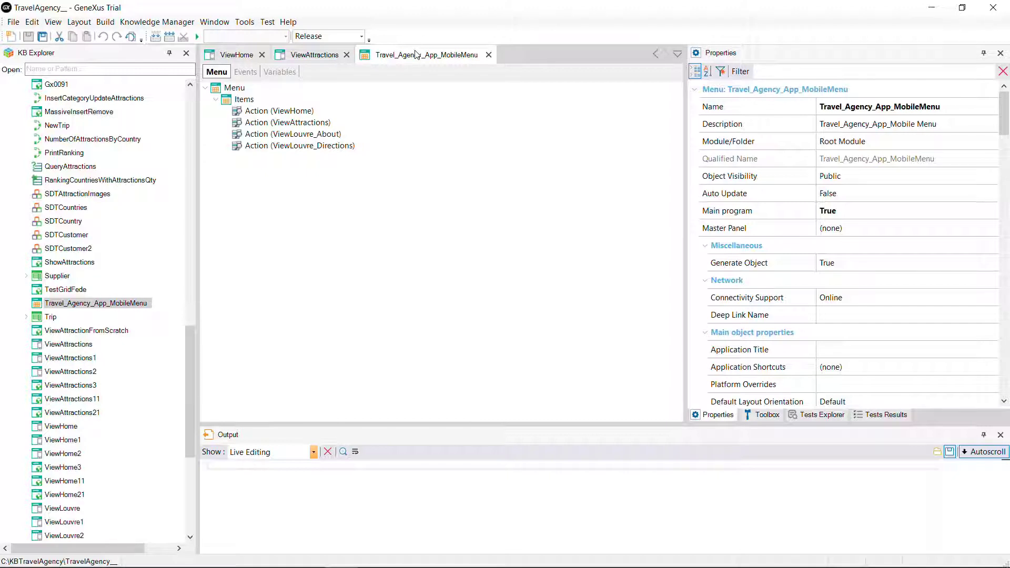
click(279, 111)
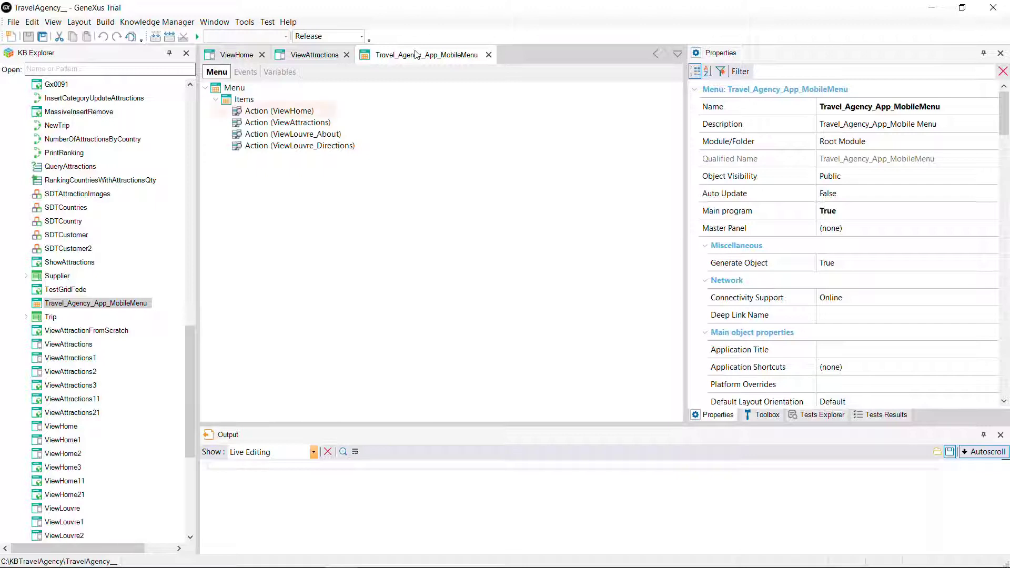
click(279, 111)
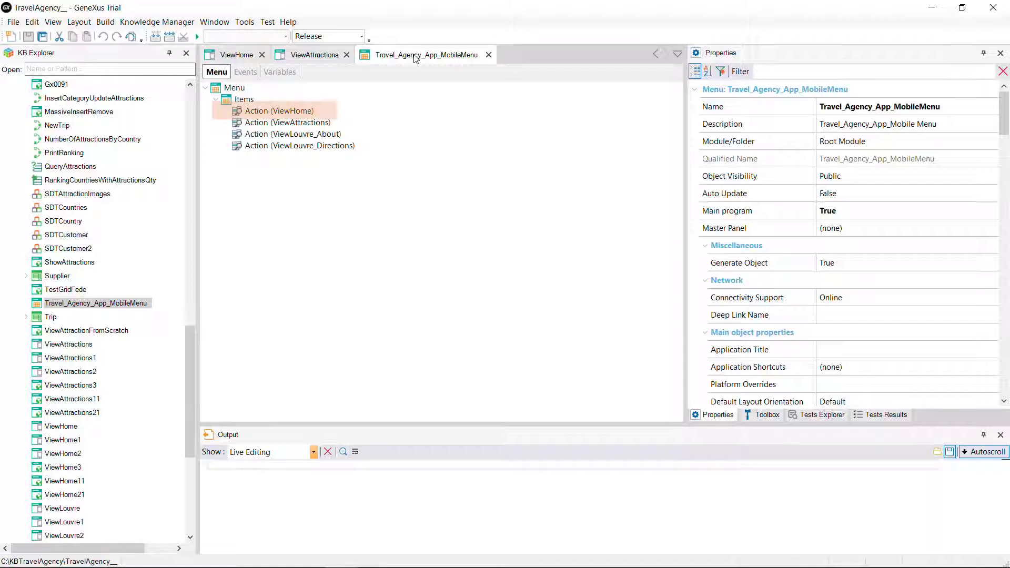
Set Travel_Agency_App_MobileMenu as the application's startup object
right_click(425, 54)
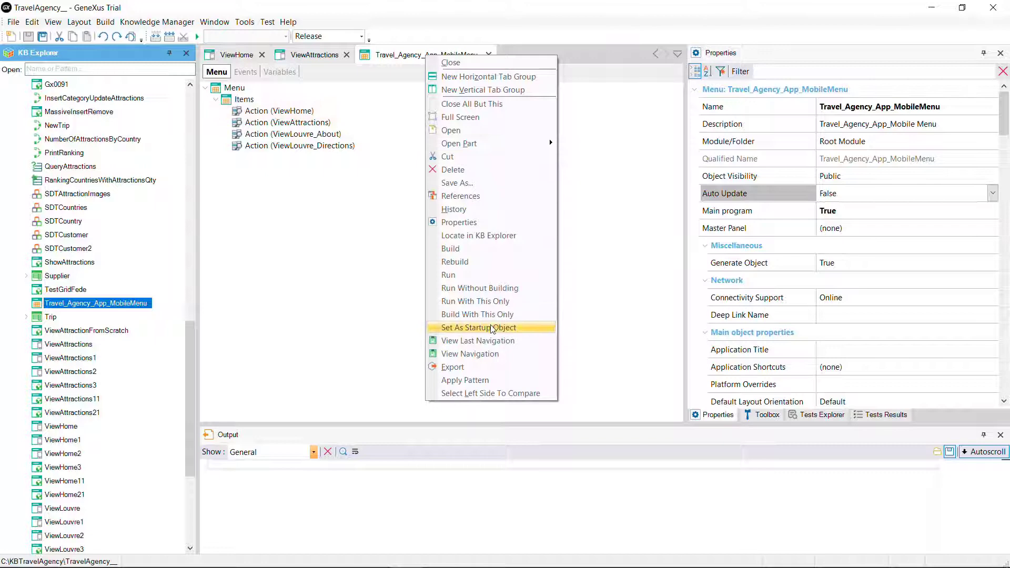
click(469, 353)
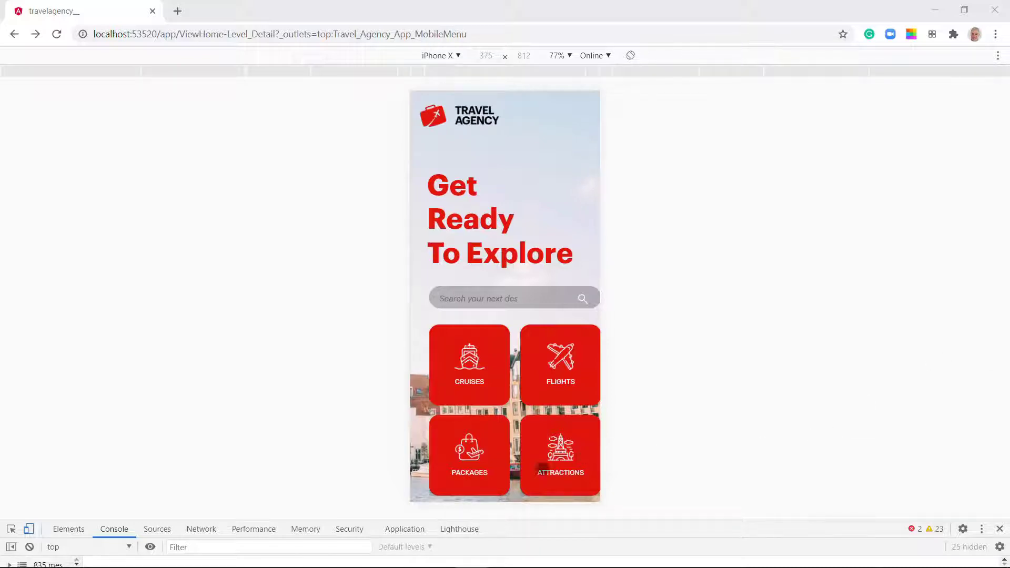
Open Attractions from the home screen and scroll through the attractions list
click(559, 455)
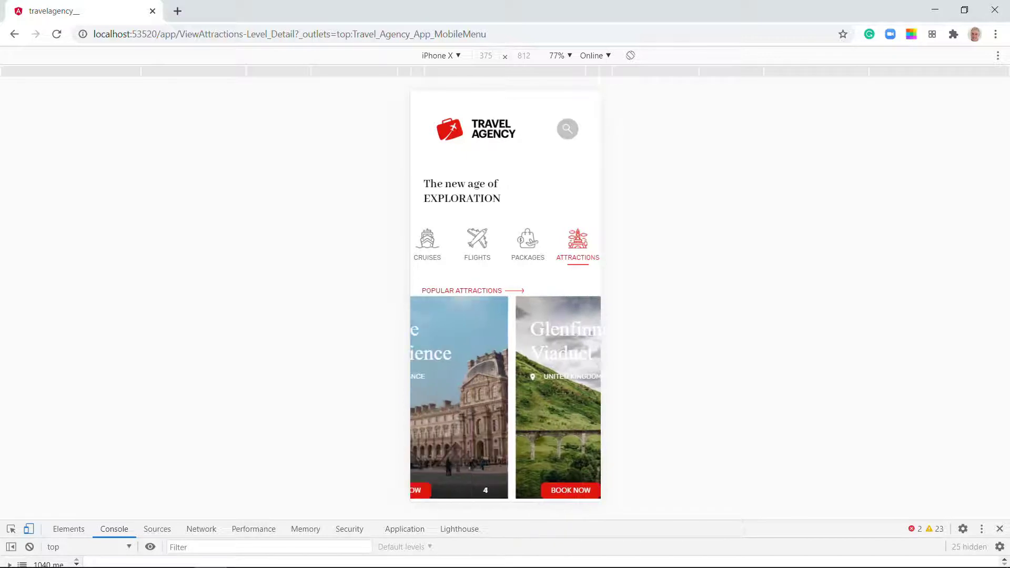
scroll(down, 3)
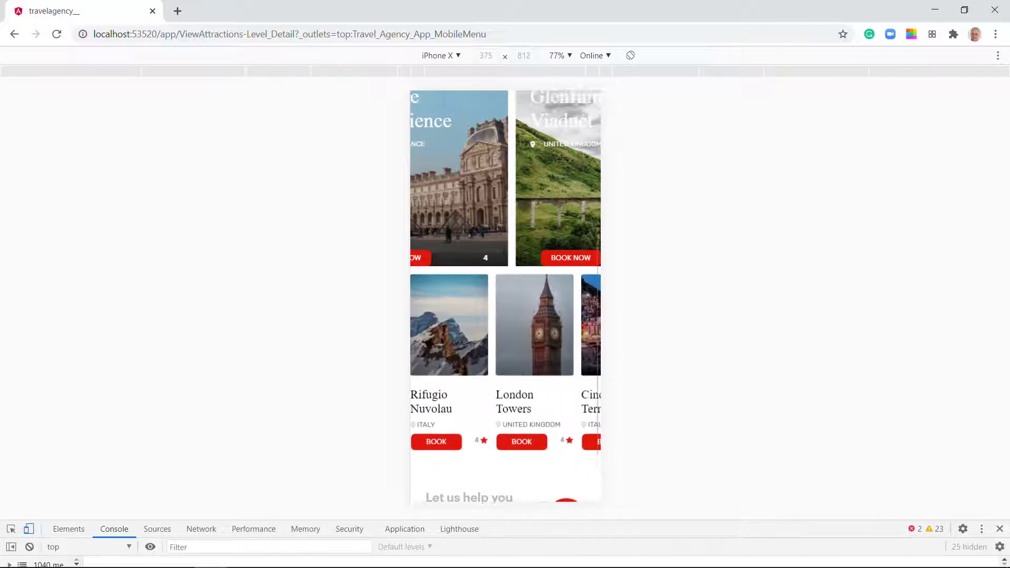
scroll(down, 3)
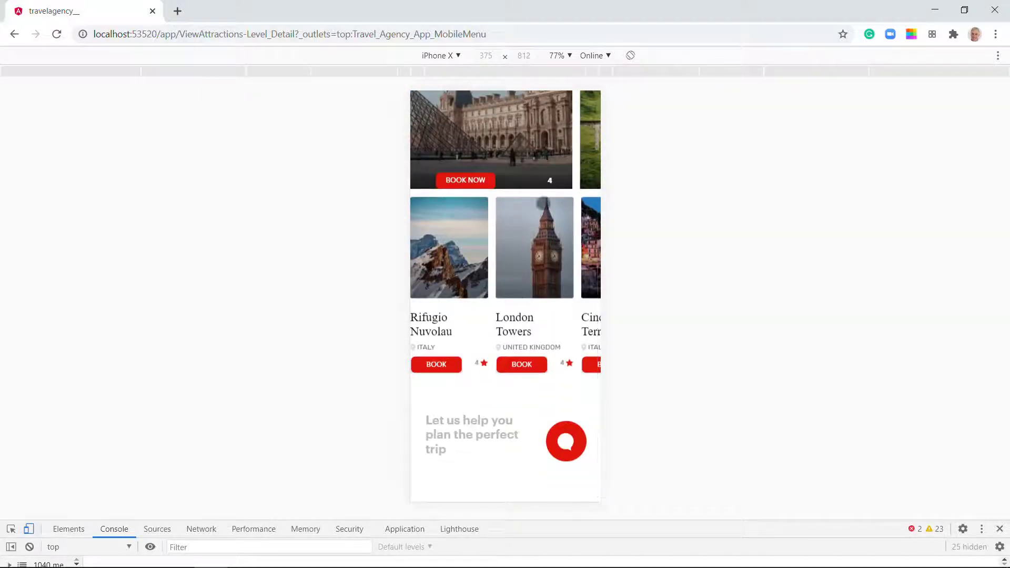
scroll(up, 3)
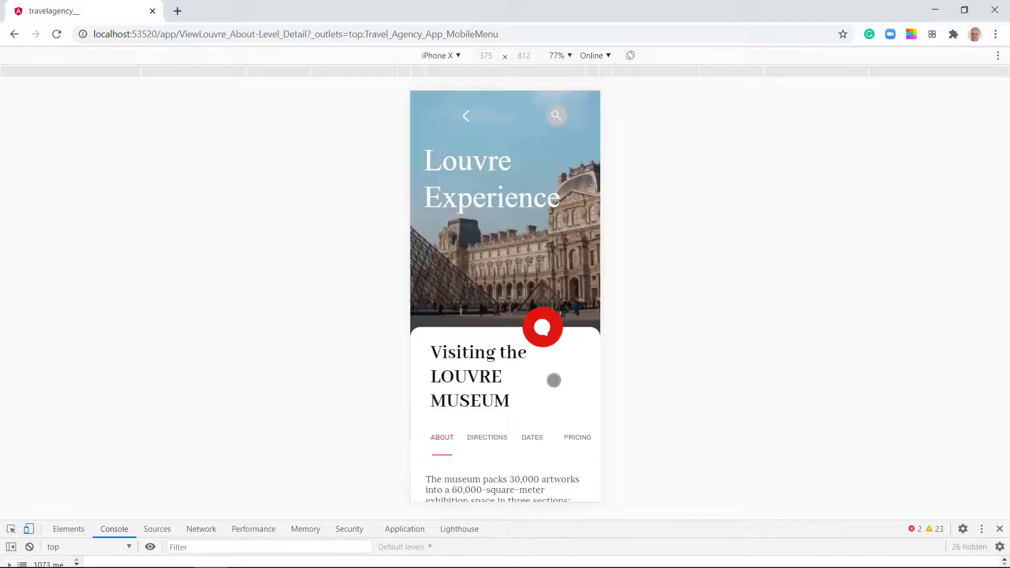
scroll(down, 3)
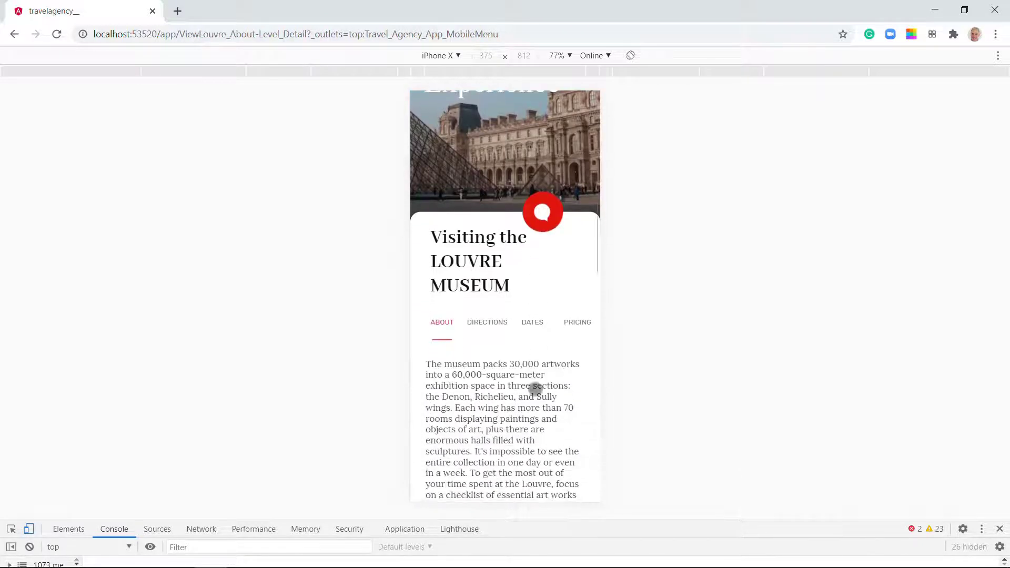
scroll(down, 3)
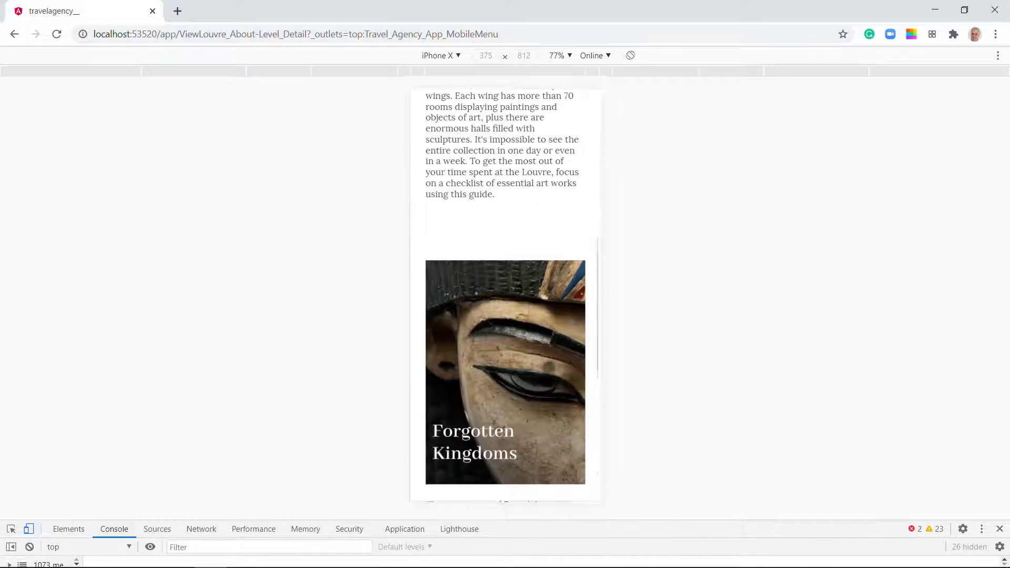
scroll(down, 3)
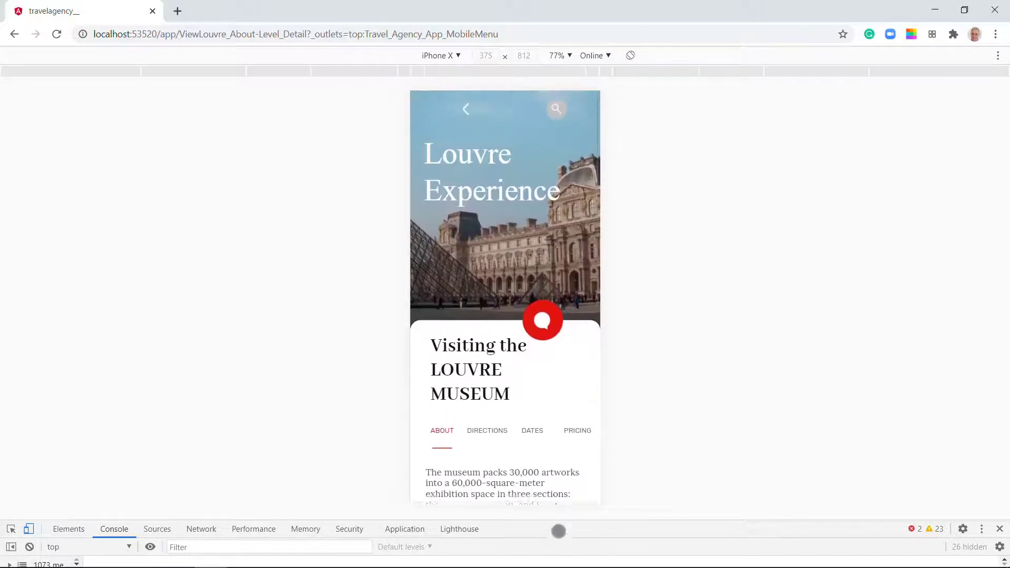
Switch the Louvre page to DIRECTIONS and scroll to the map
click(487, 430)
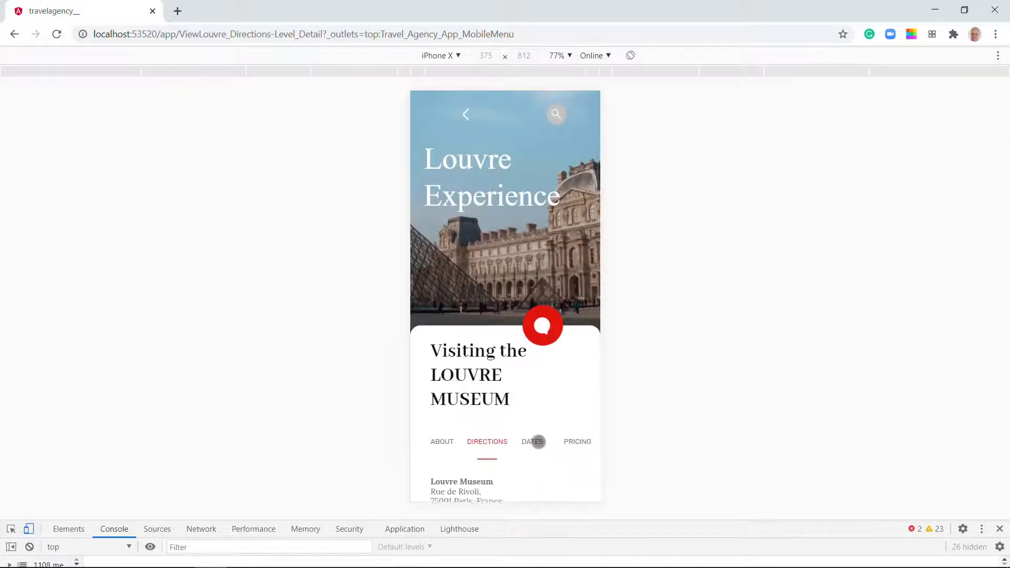
scroll(down, 3)
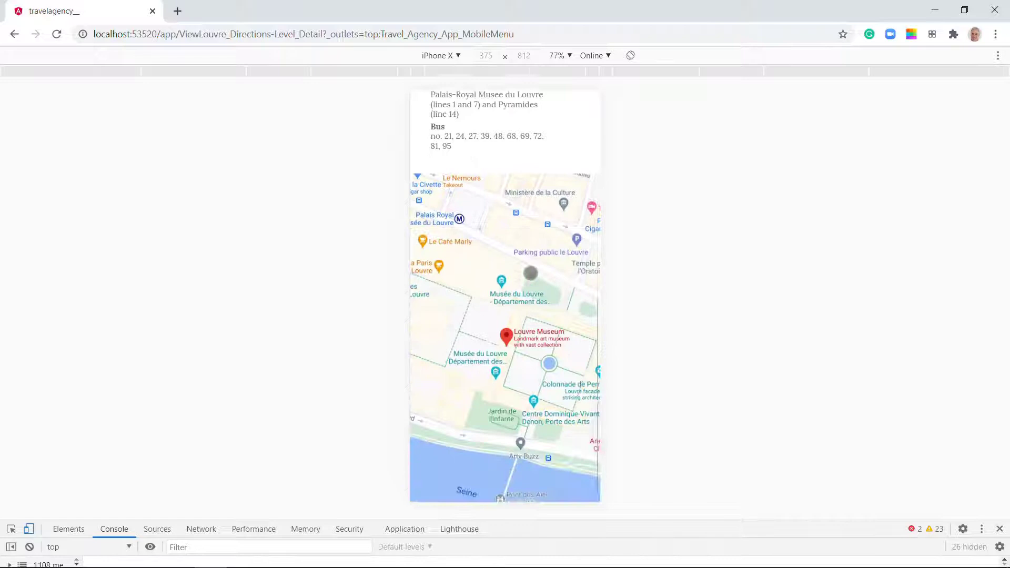
scroll(up, 3)
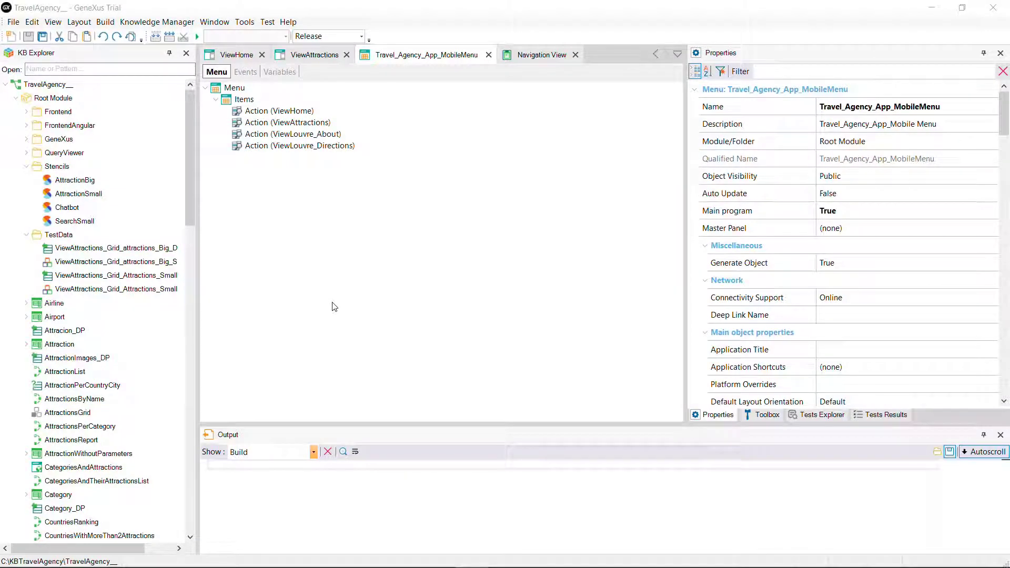
mouse_move(243, 230)
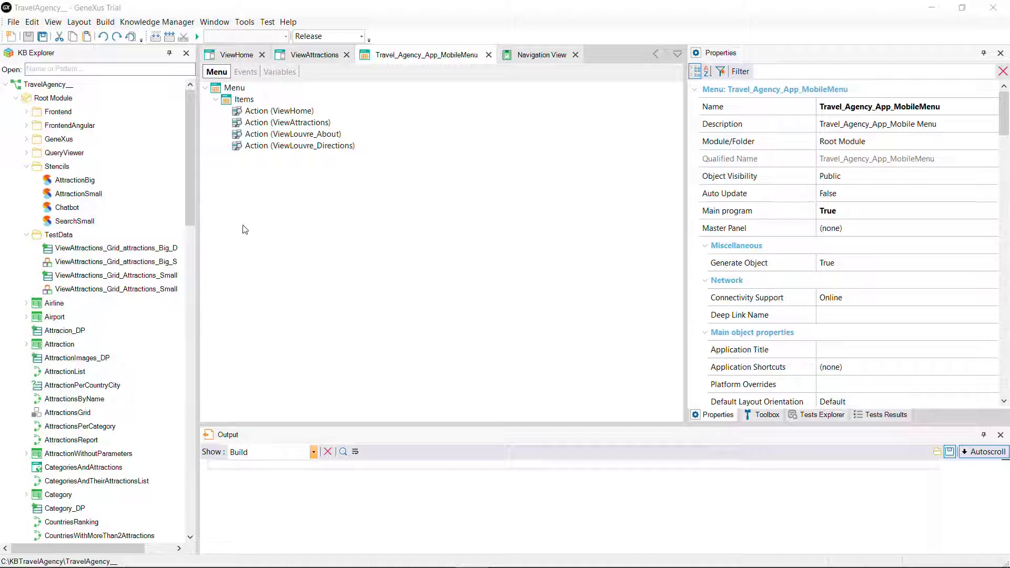
Set the CloudNet front end generator to Generate Android True and Generate Angular False
scroll(down, 3)
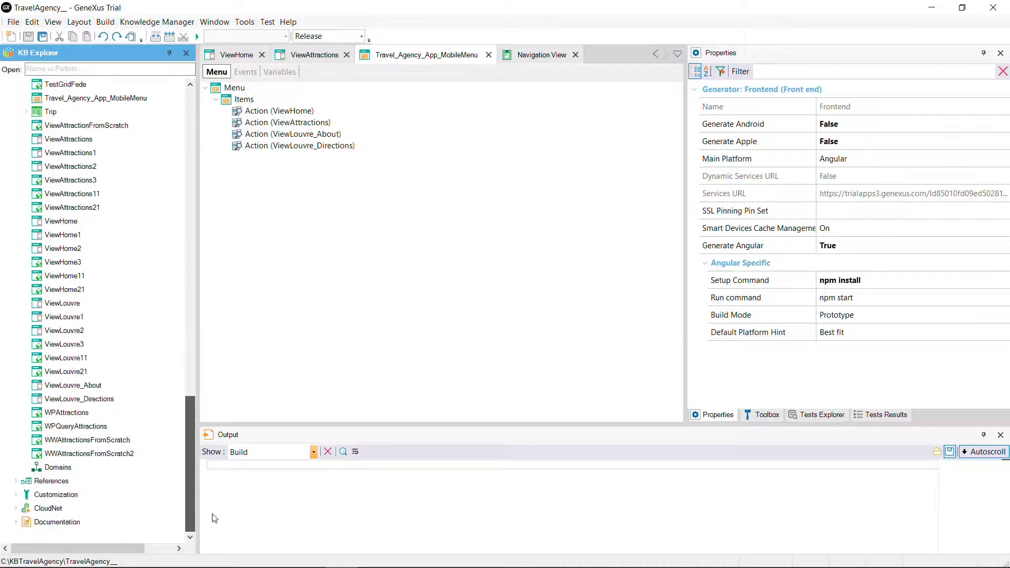
click(15, 508)
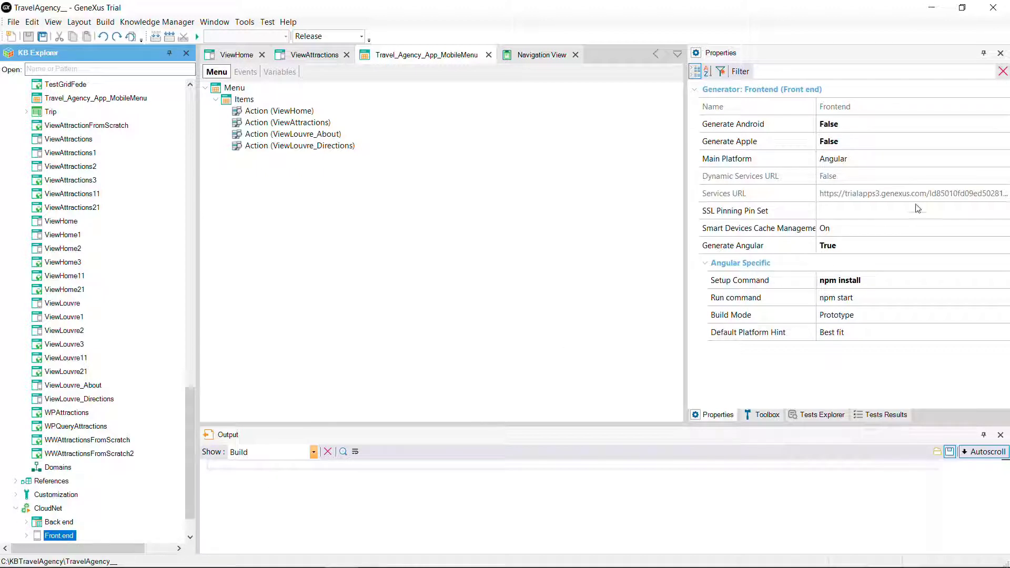
click(1003, 123)
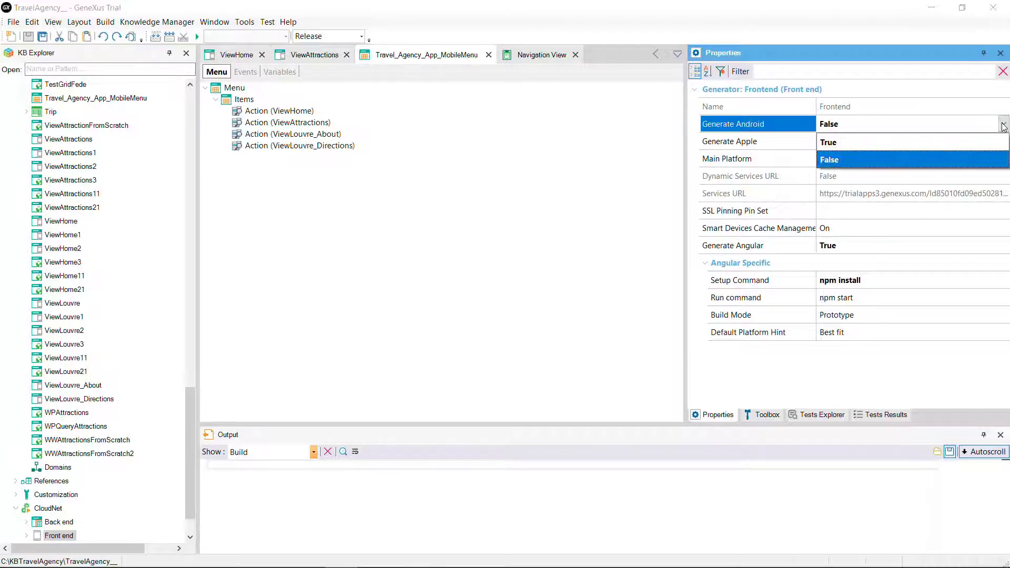
click(1003, 123)
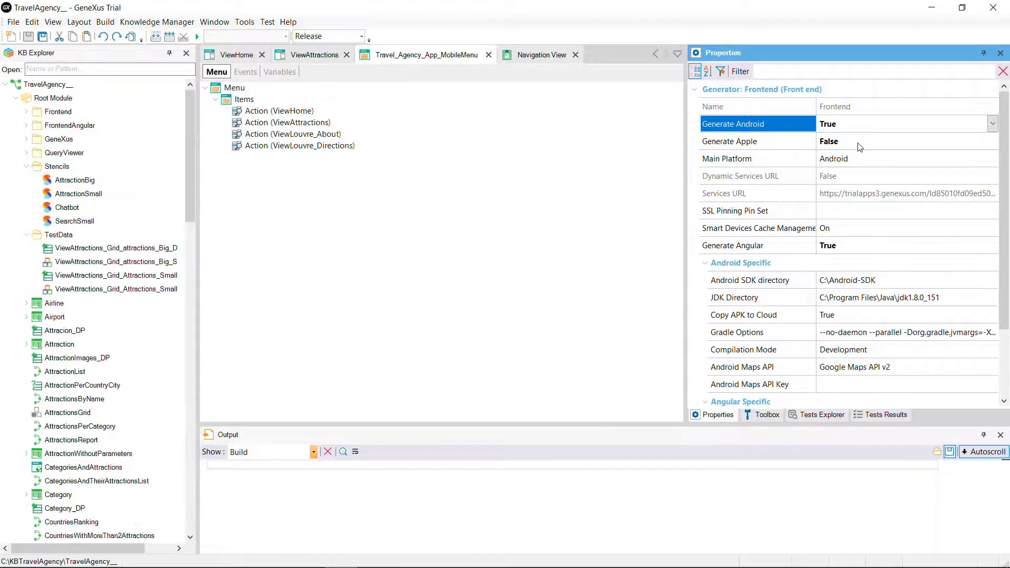
click(991, 244)
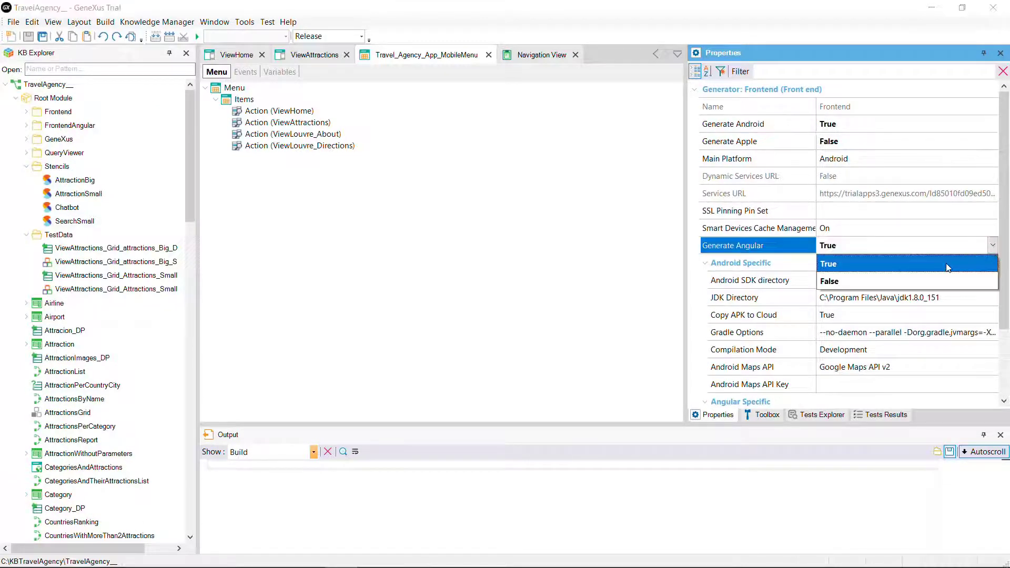
click(838, 280)
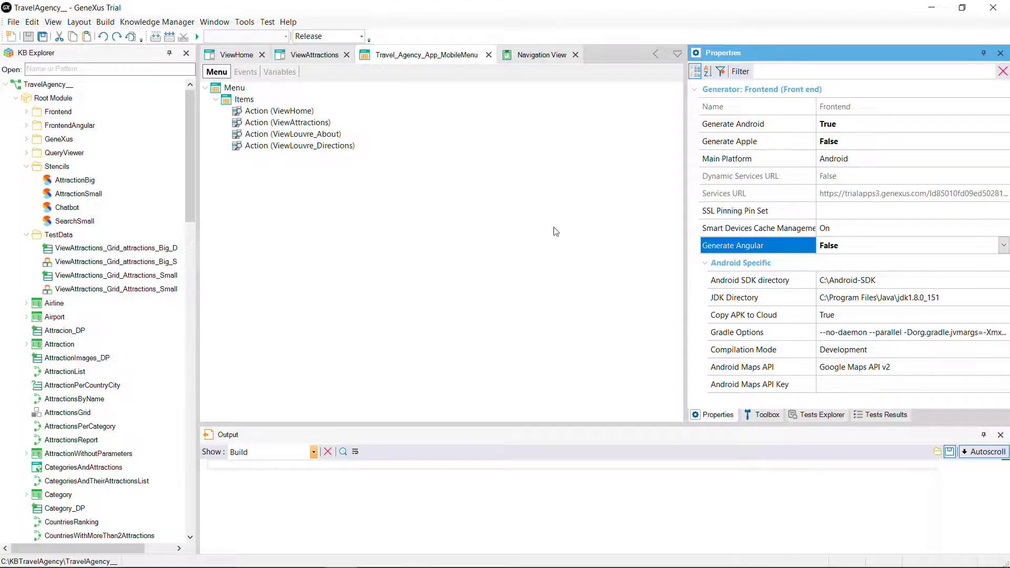
mouse_move(525, 224)
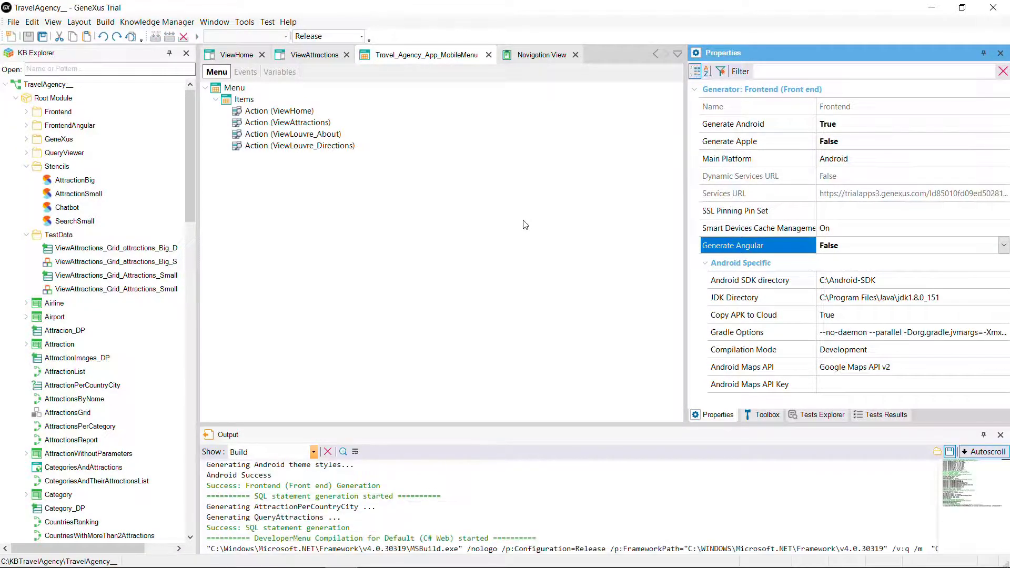
scroll(down, 3)
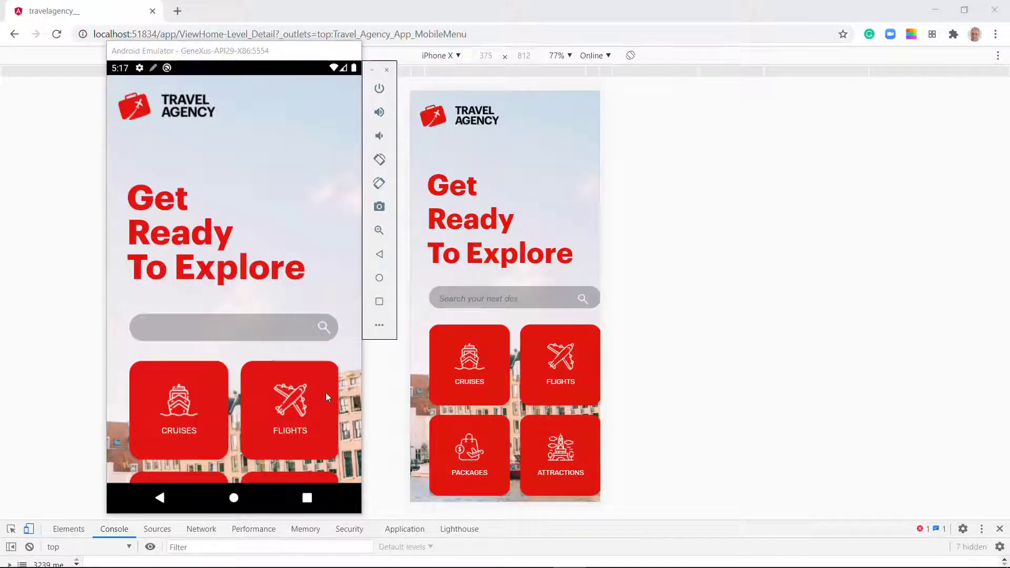
Browse the emulator app's popular attractions, viewing the Louvre detail and returning home
scroll(down, 3)
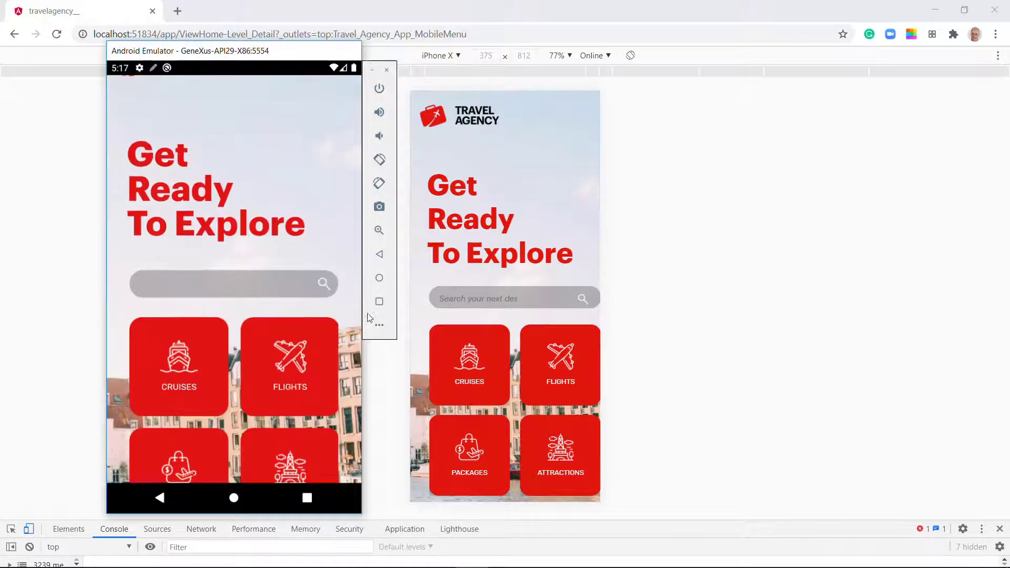
scroll(down, 3)
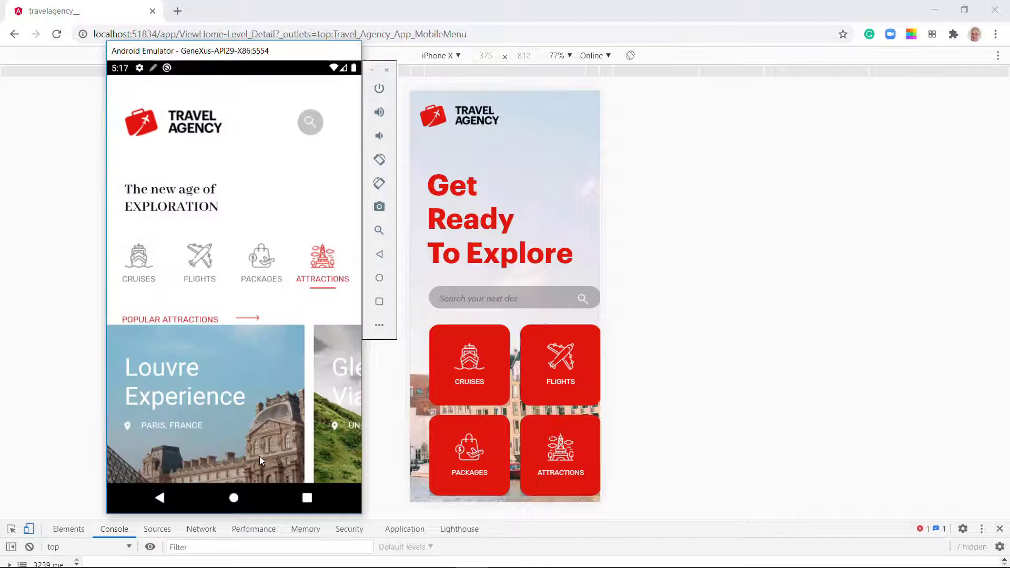
scroll(down, 3)
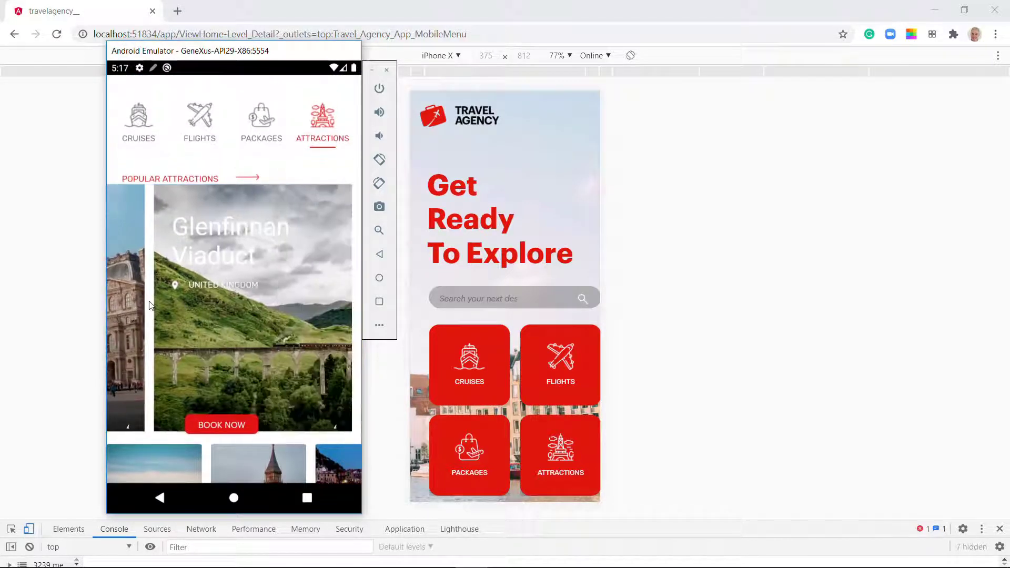
scroll(down, 3)
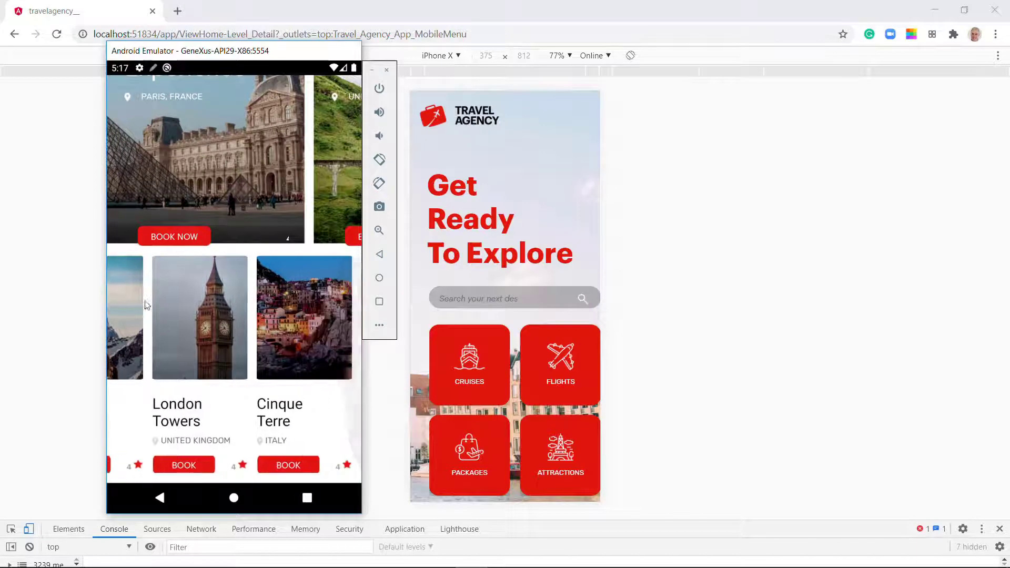
scroll(down, 3)
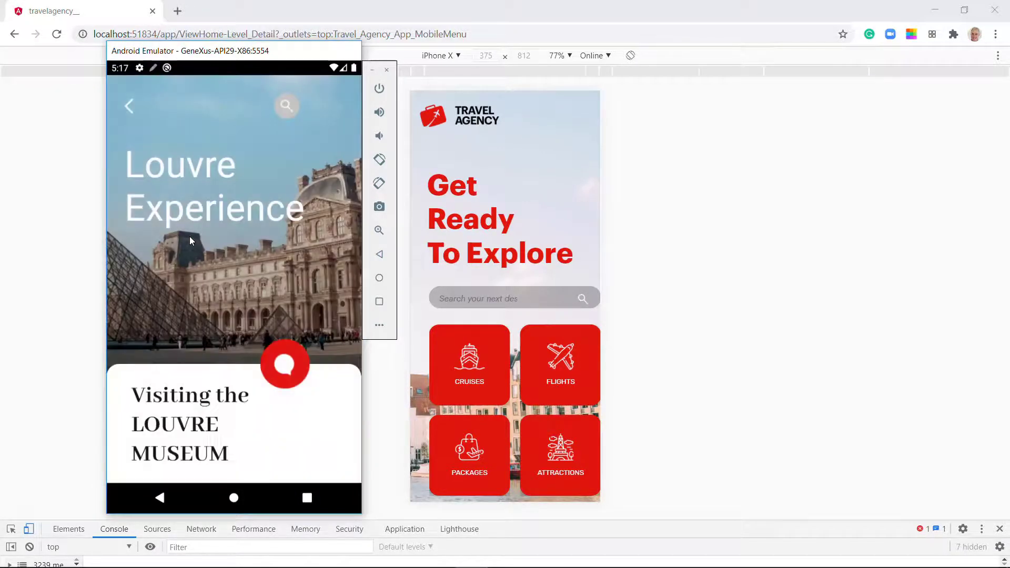
scroll(down, 3)
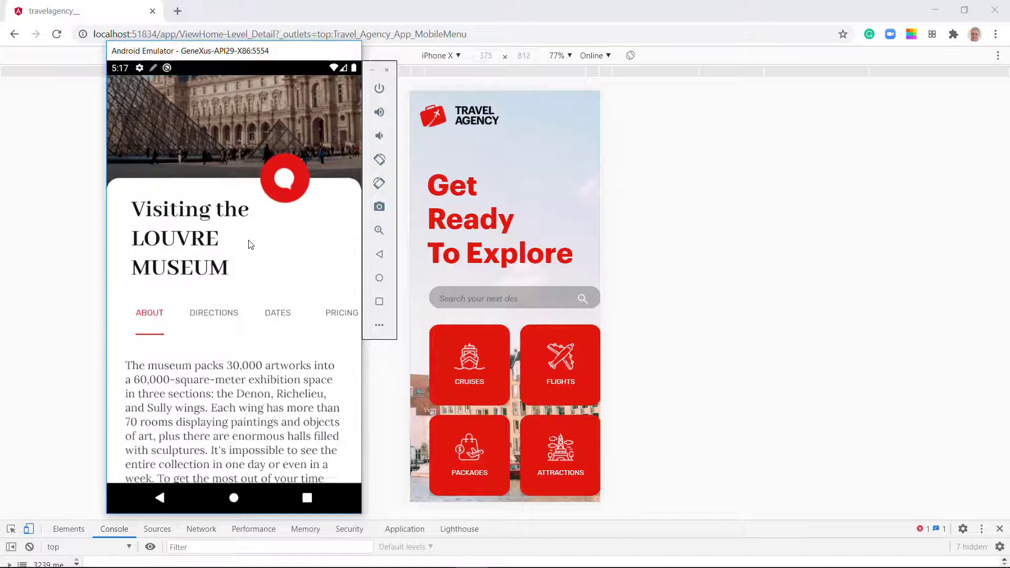
scroll(down, 3)
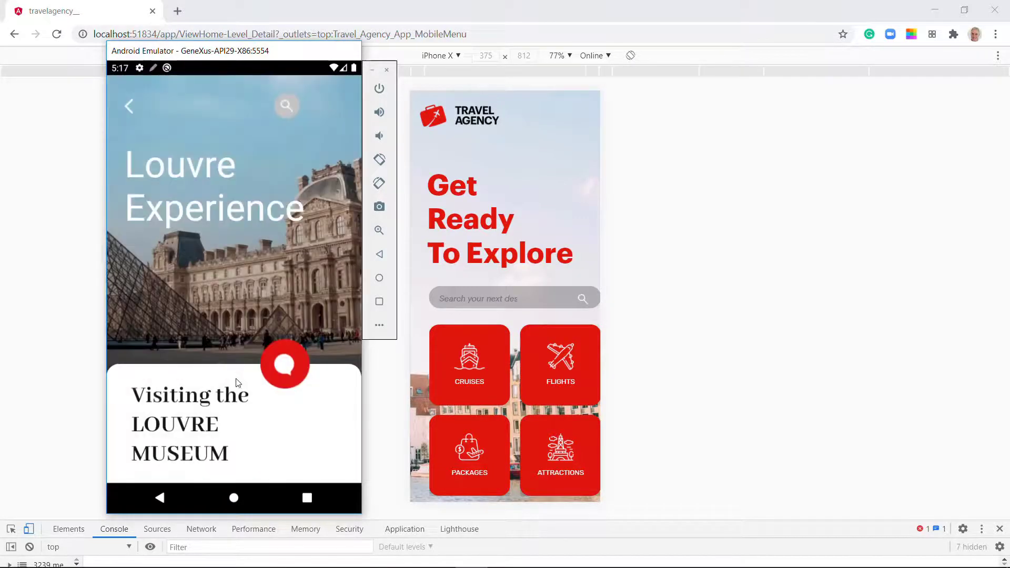
scroll(down, 3)
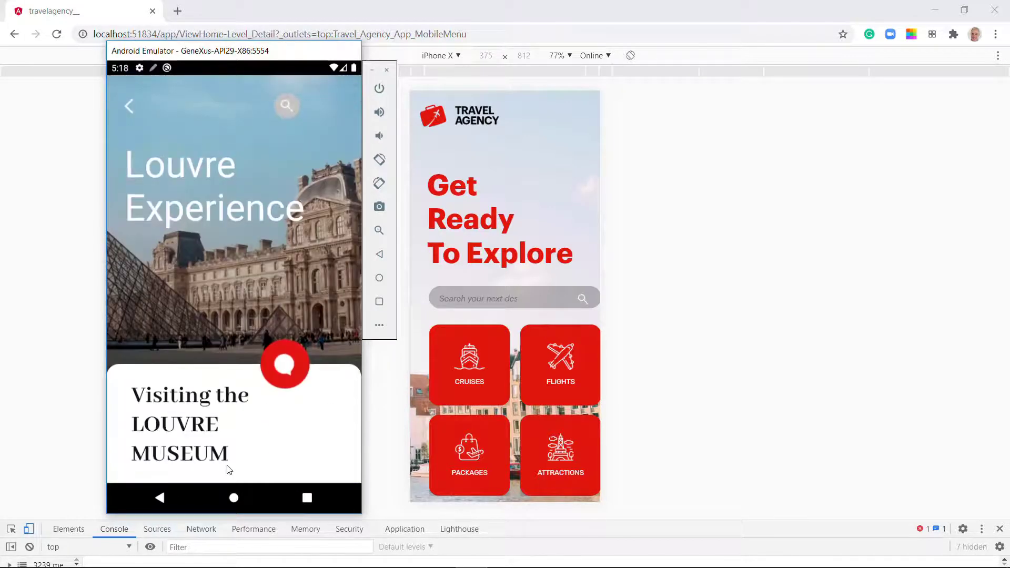
scroll(down, 3)
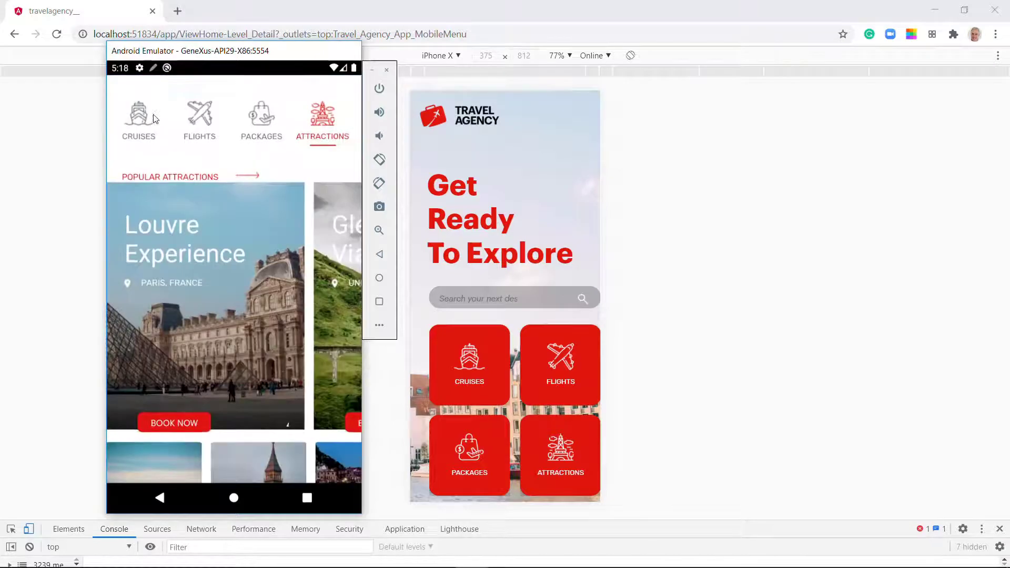
scroll(down, 3)
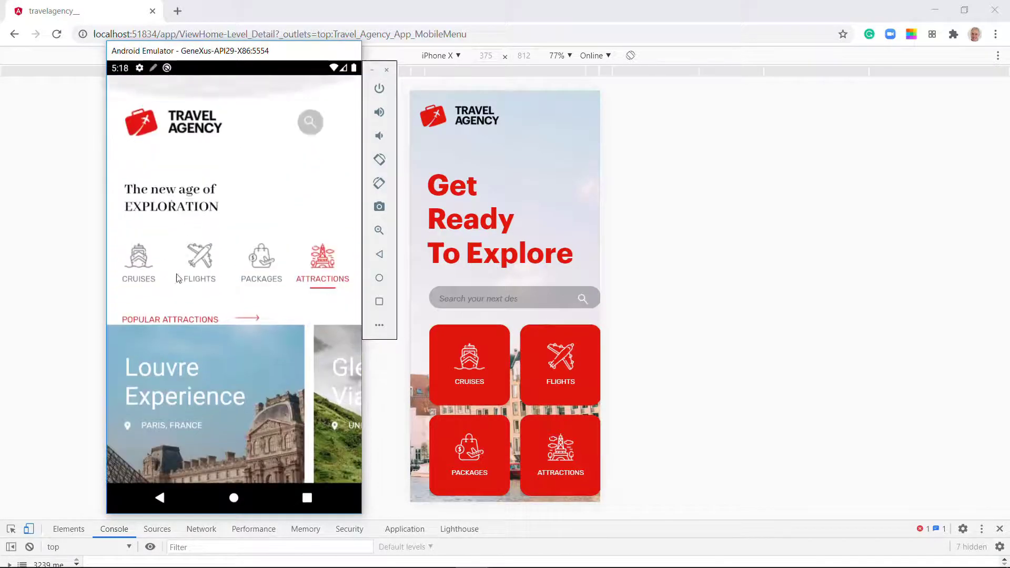
scroll(down, 3)
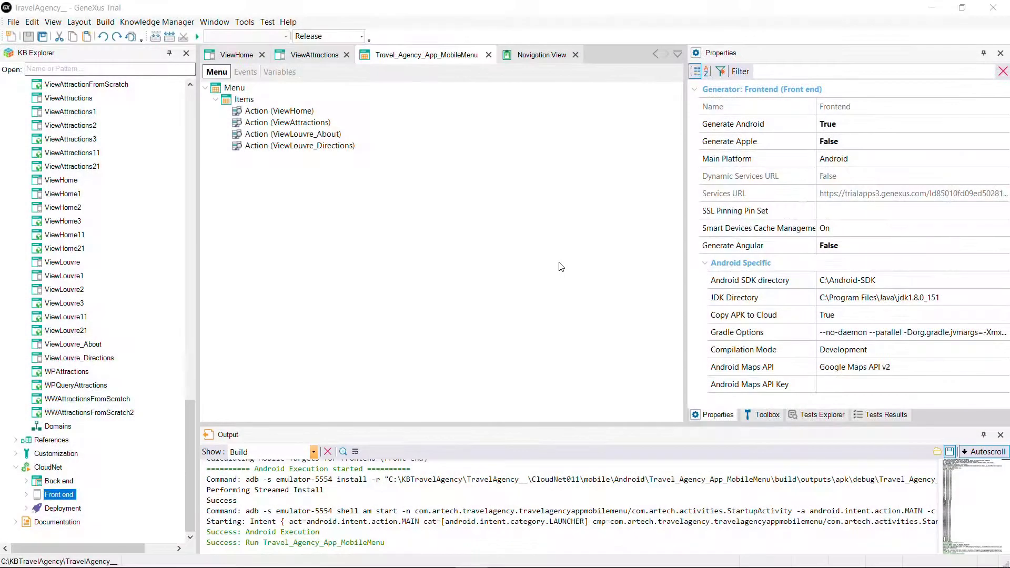
mouse_move(516, 214)
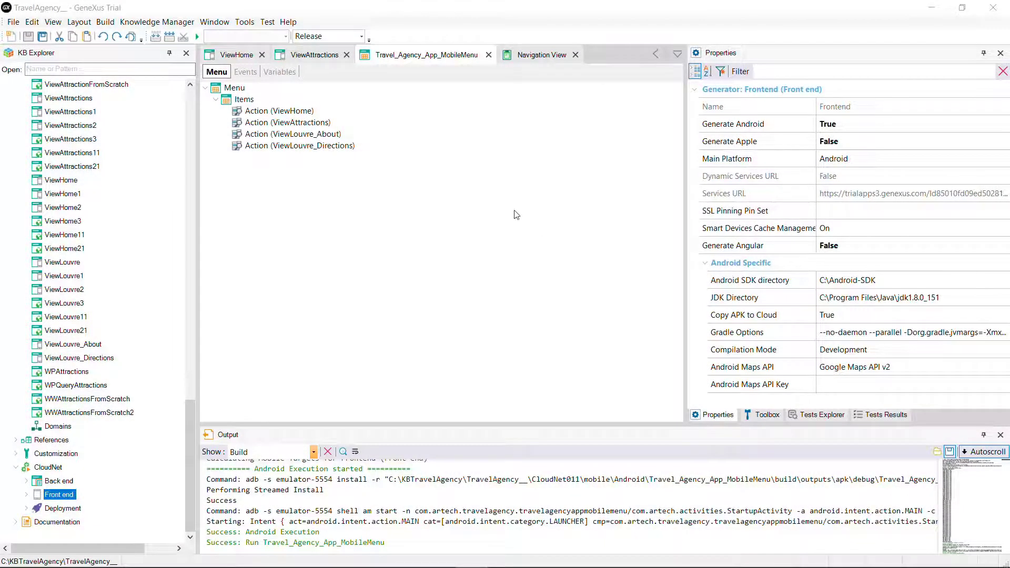
Open ViewAttractions in GeneXus and show its Events code
click(315, 54)
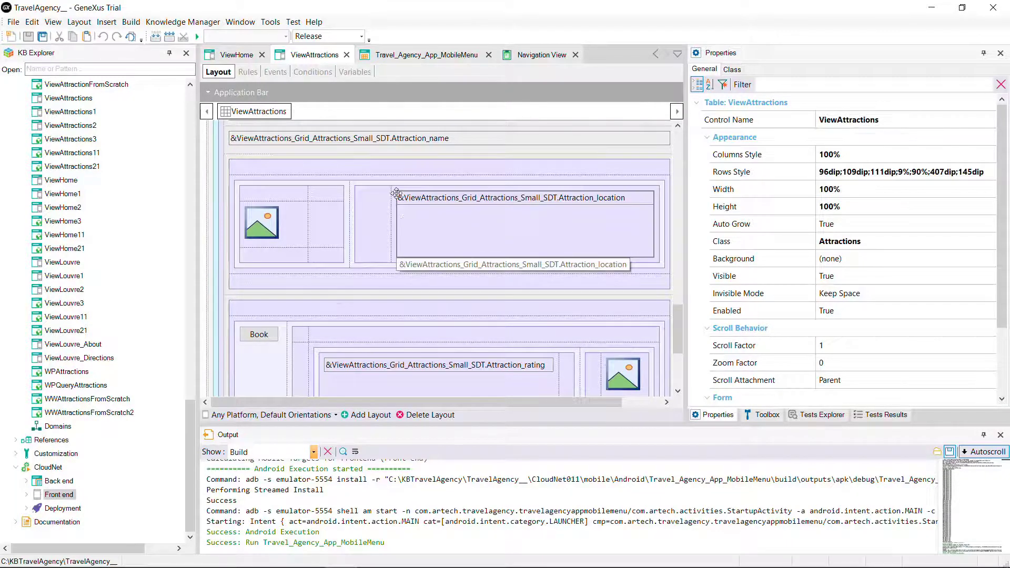
click(274, 71)
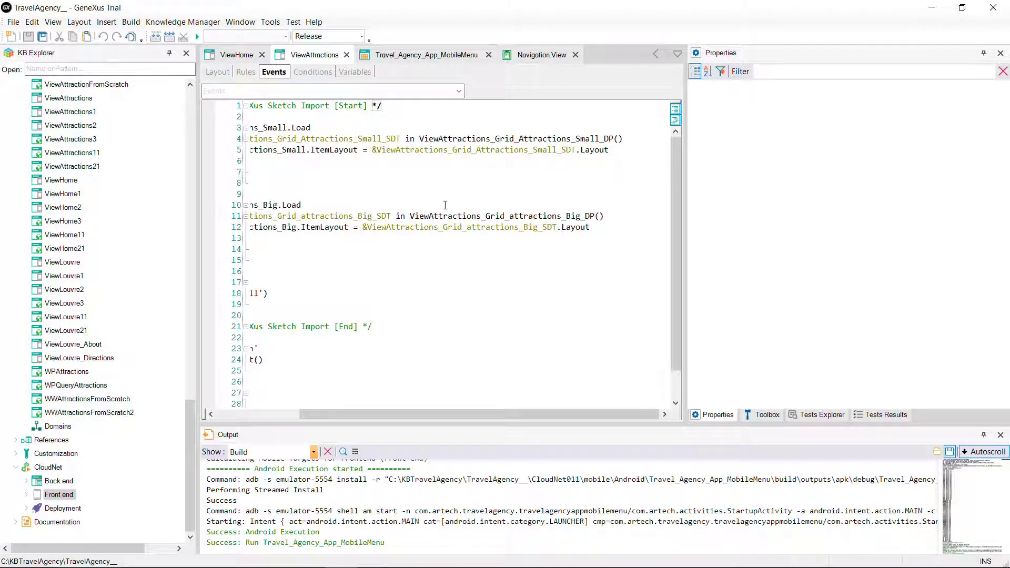
click(58, 494)
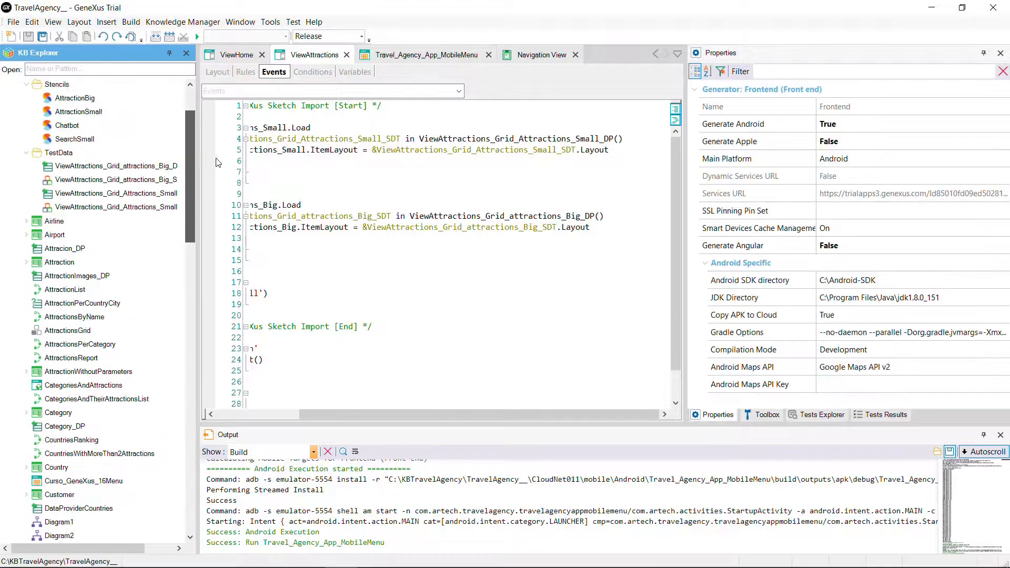
Open the small-attractions data provider, source it from Attraction, and use AttractionName for the name
double_click(118, 276)
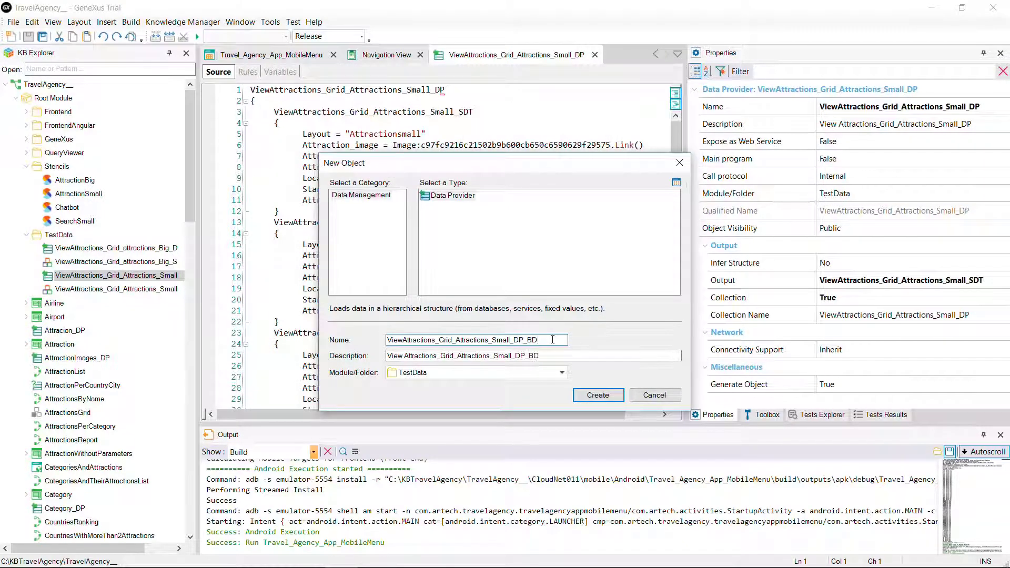
click(597, 395)
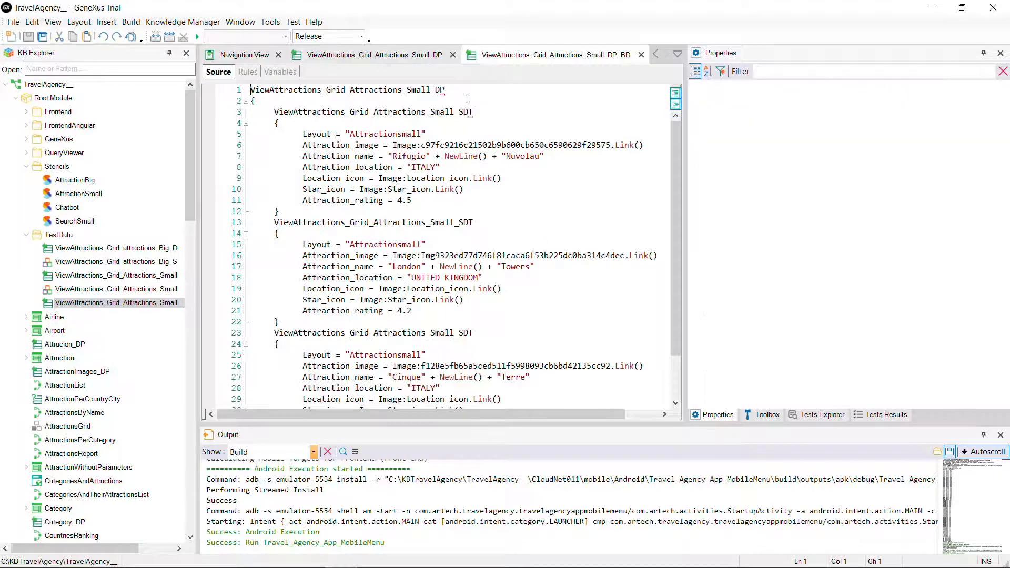
text(from)
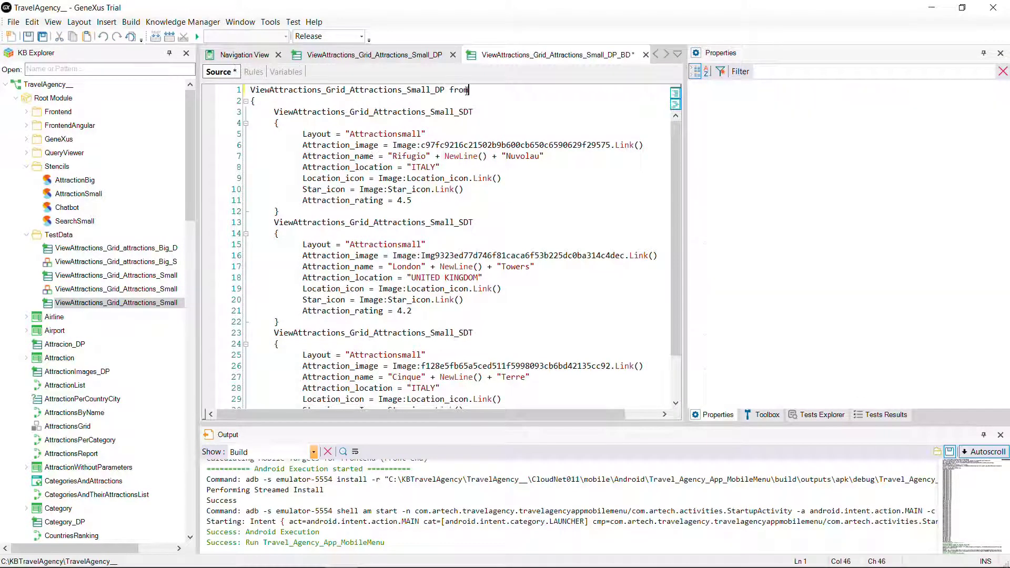
text(Attraction)
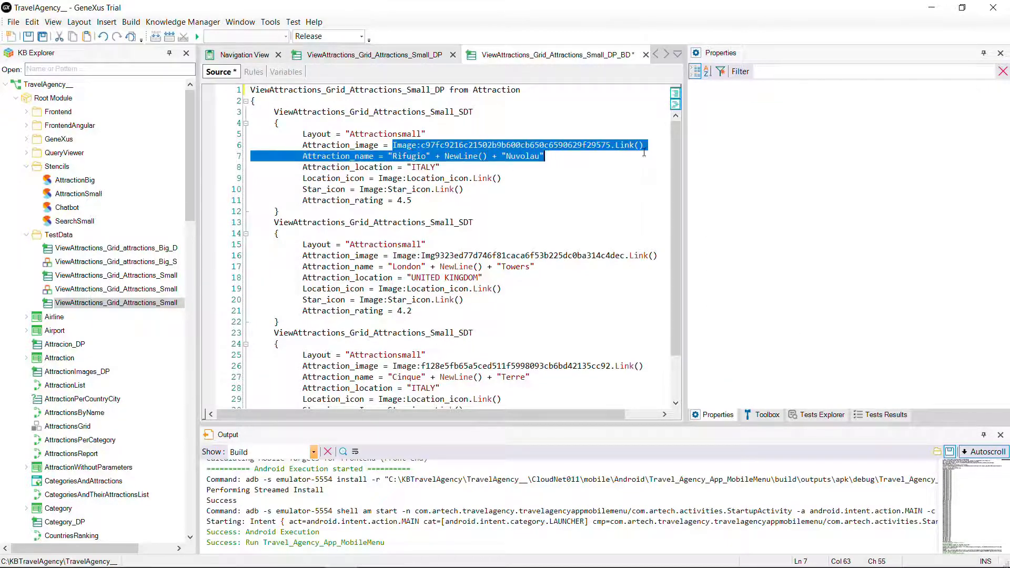
text(Att)
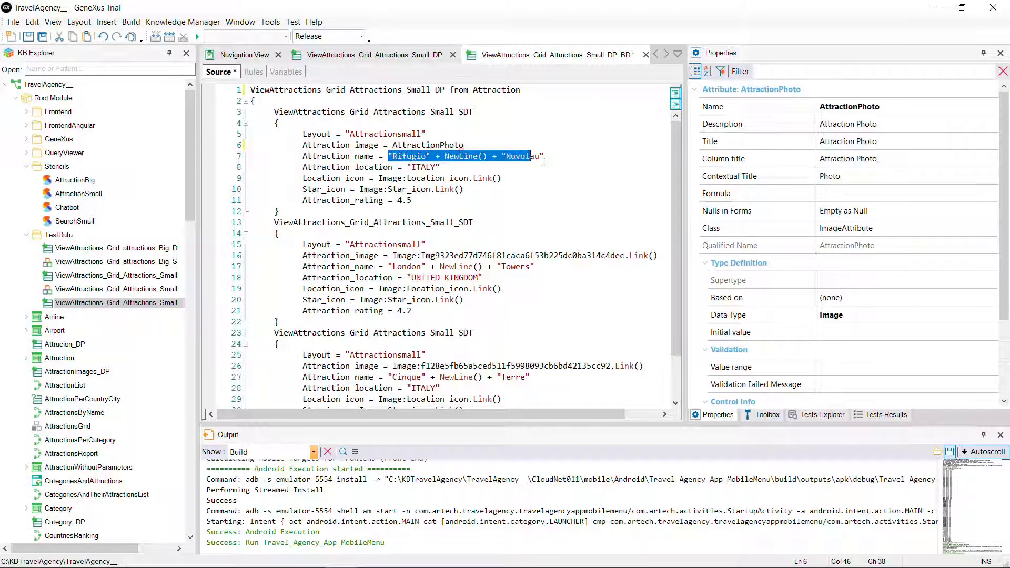
text(Attraction_name = A)
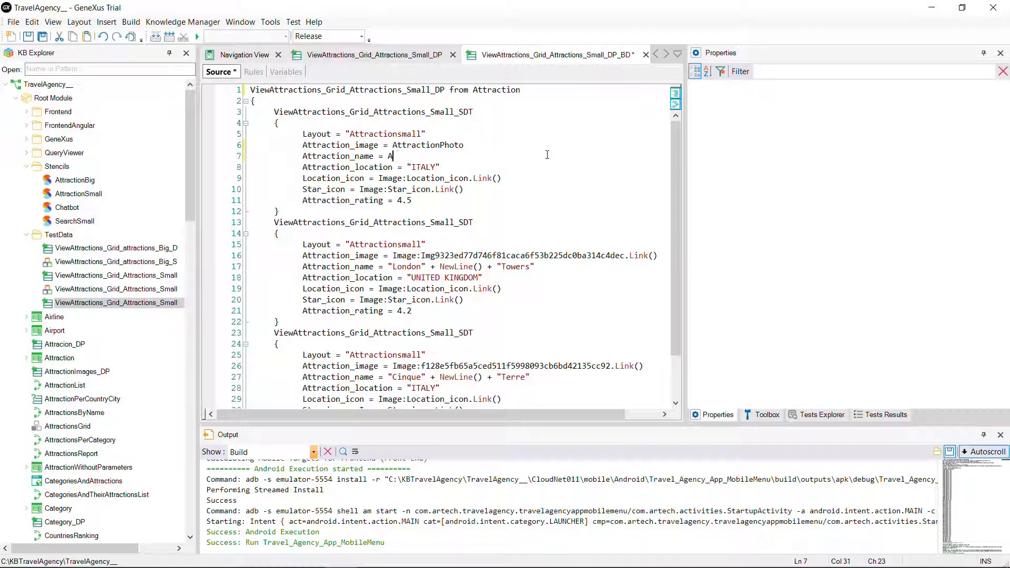
text(ttractionName)
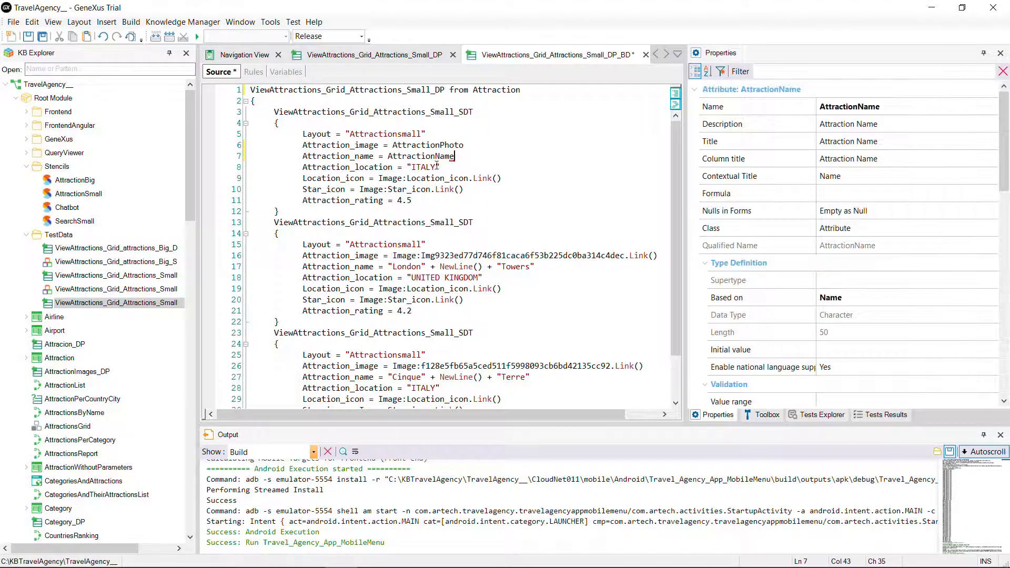
Replace the hardcoded ITALY location with CountryName
double_click(423, 167)
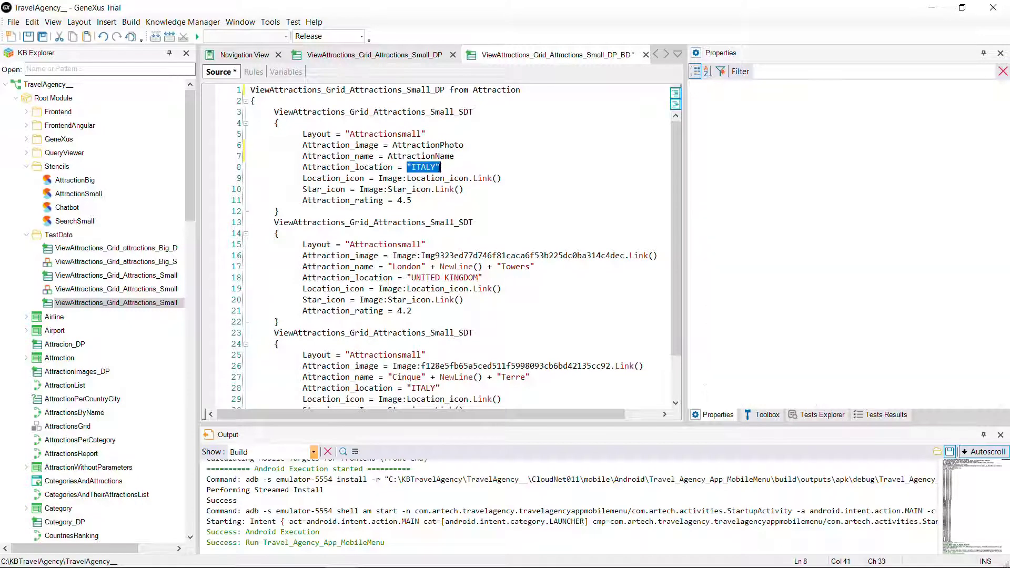
text(Countr)
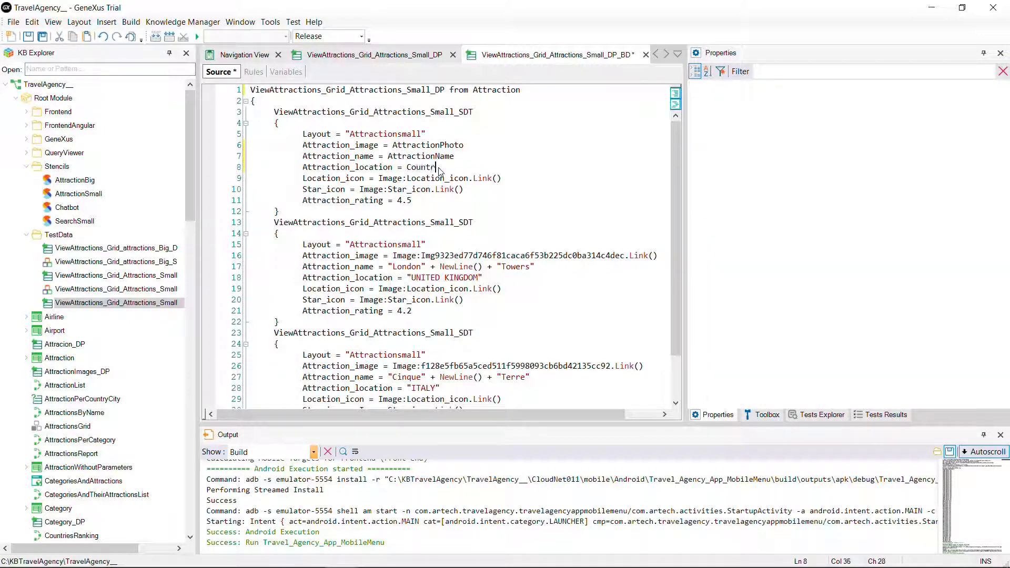
click(425, 167)
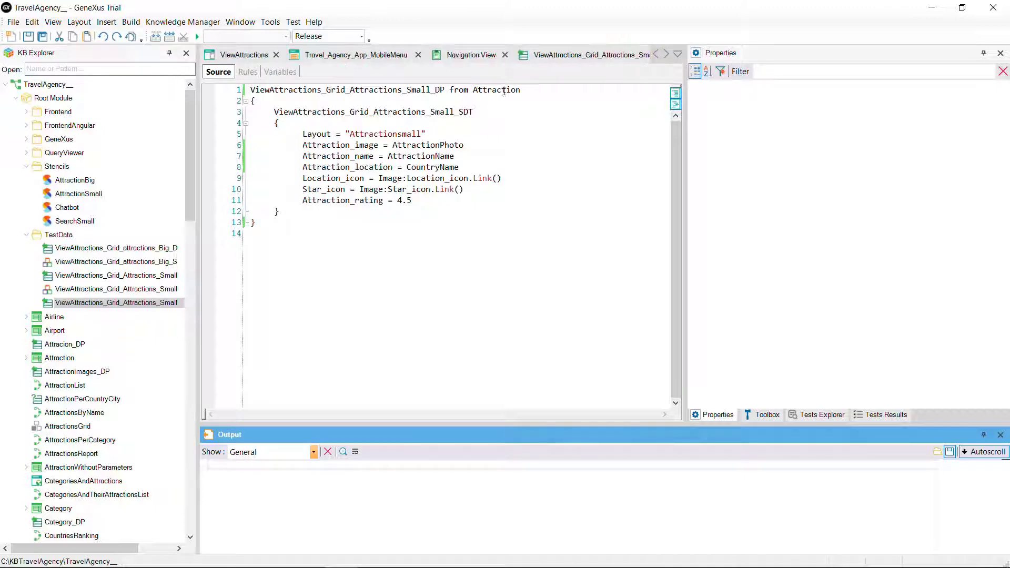
Save ViewAttractions and set the front end's Generate Angular to True
click(274, 71)
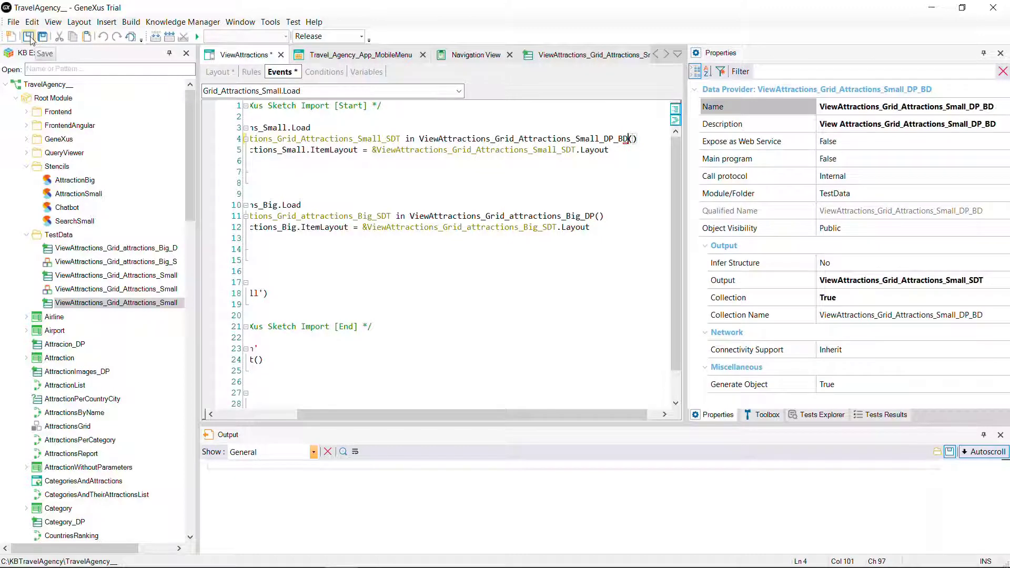
click(30, 36)
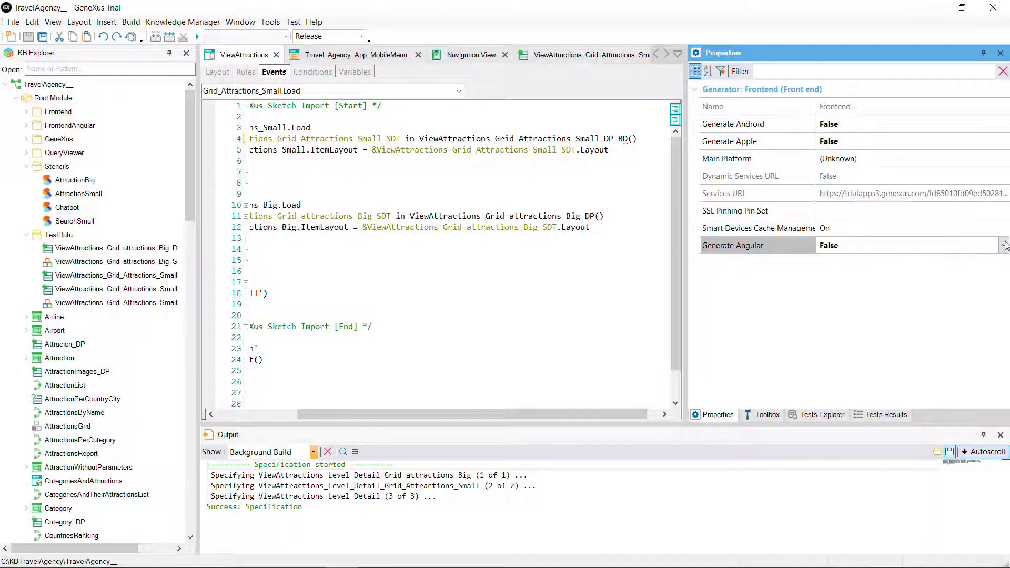
click(1003, 245)
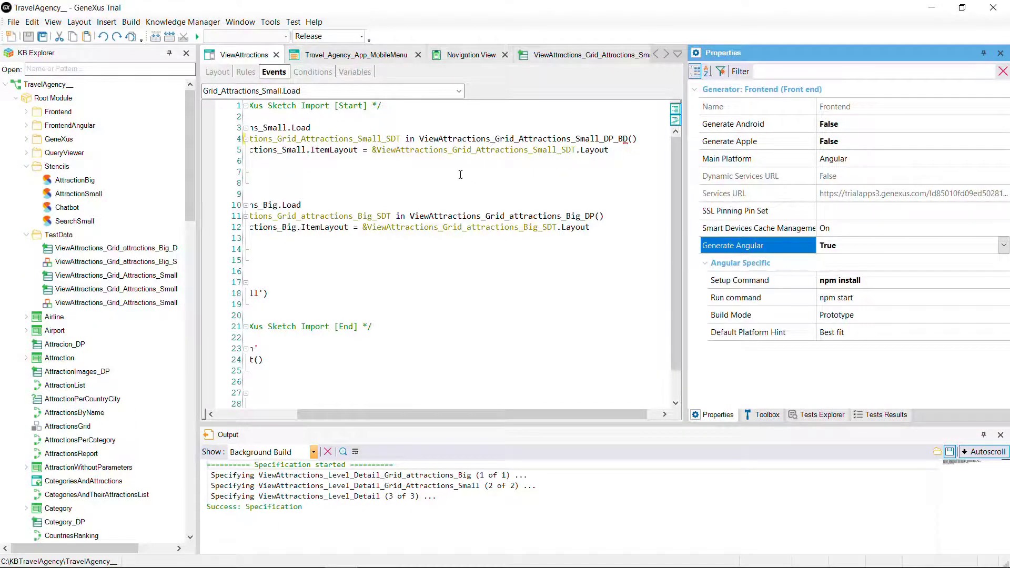
Run the Travel_Agency_App_MobileMenu object
click(353, 55)
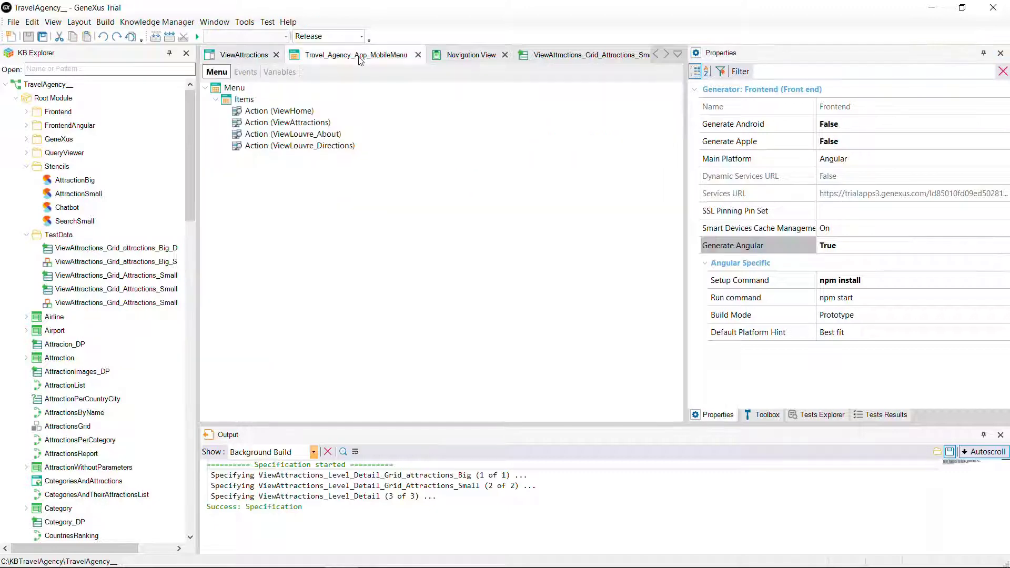
right_click(358, 55)
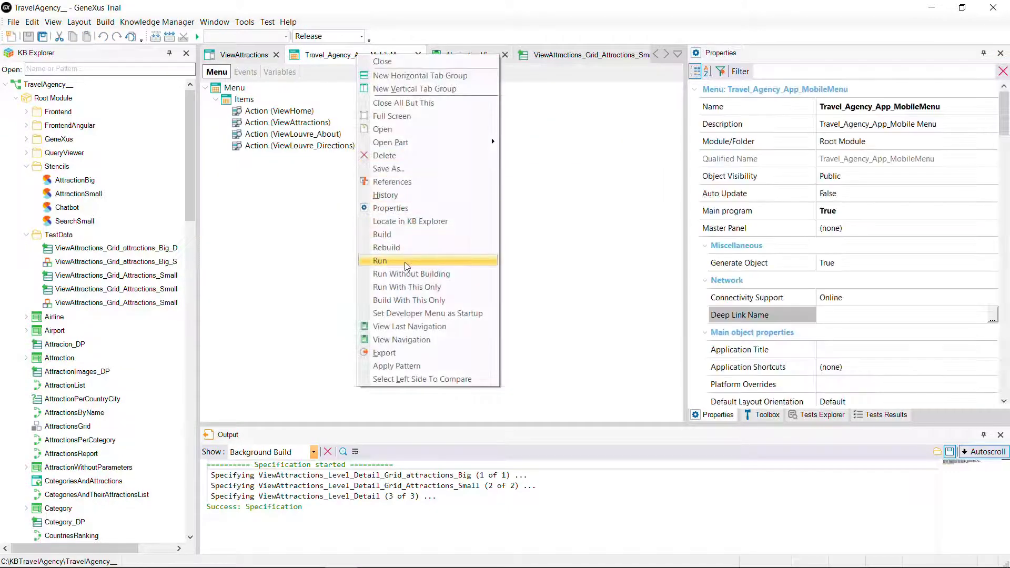
click(379, 260)
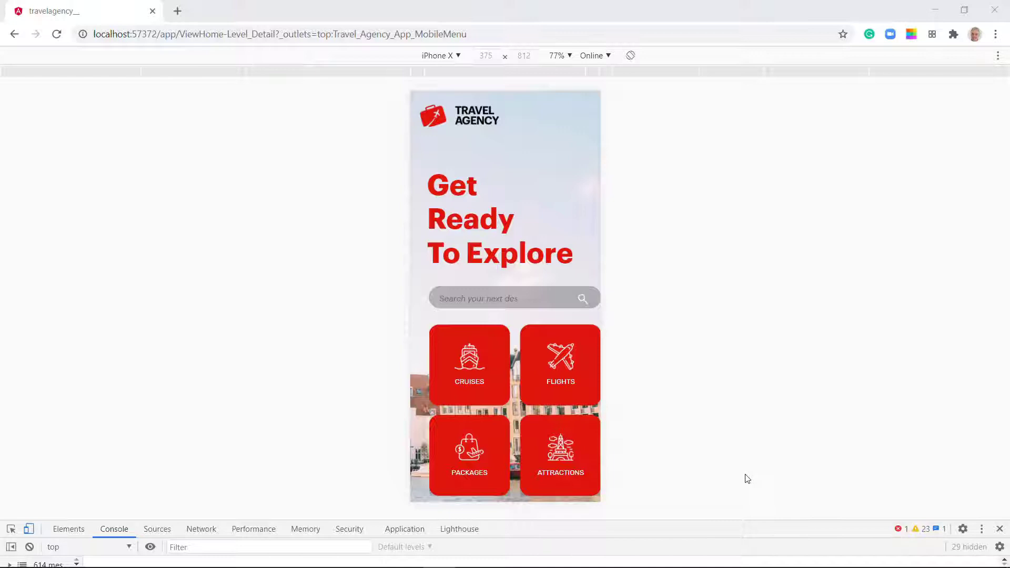
Open the Angular app's Attractions screen and scroll through cards like Rifugio Nuvolau and Eiffel Tower
click(560, 456)
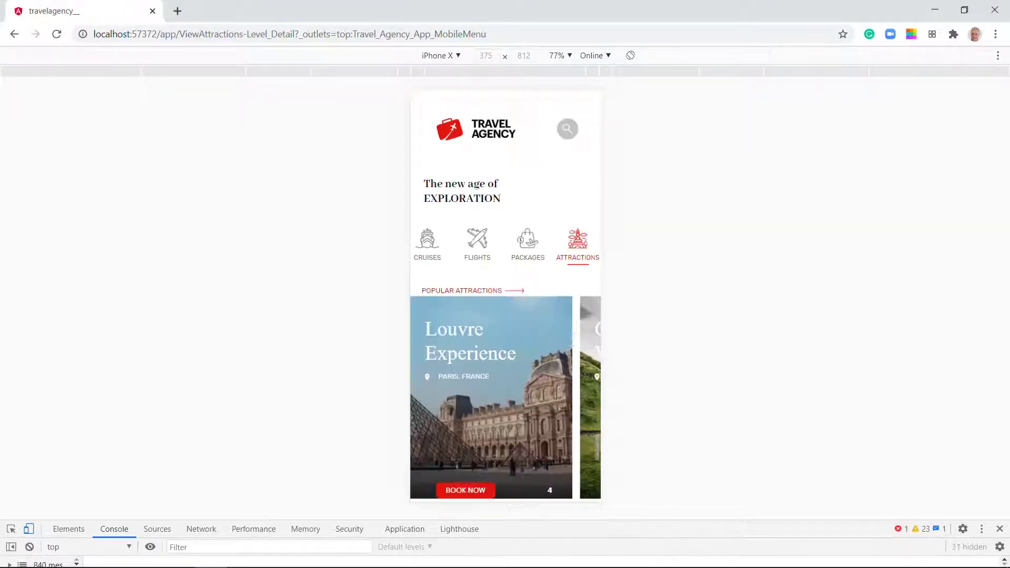
scroll(down, 3)
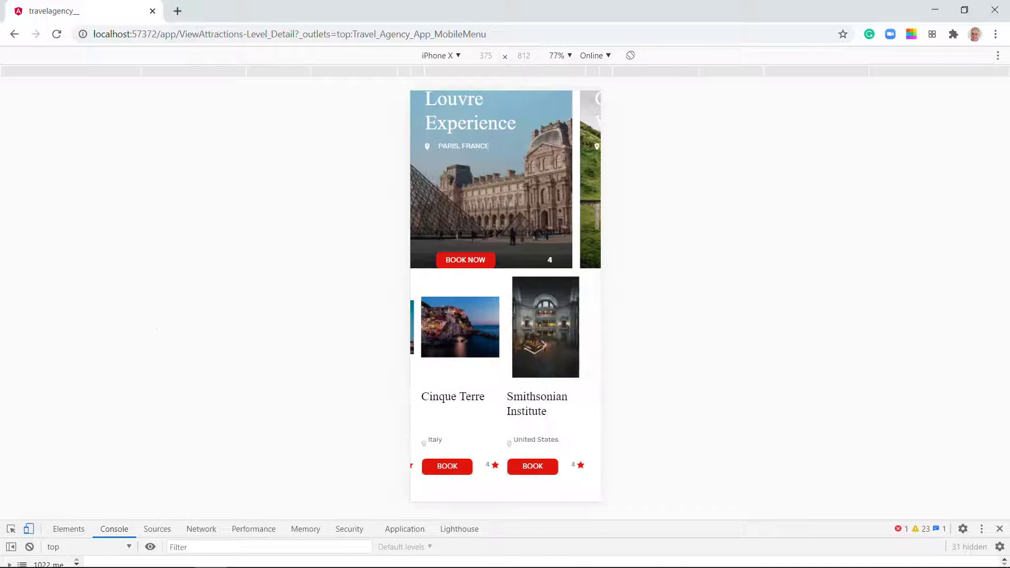
scroll(left, 3)
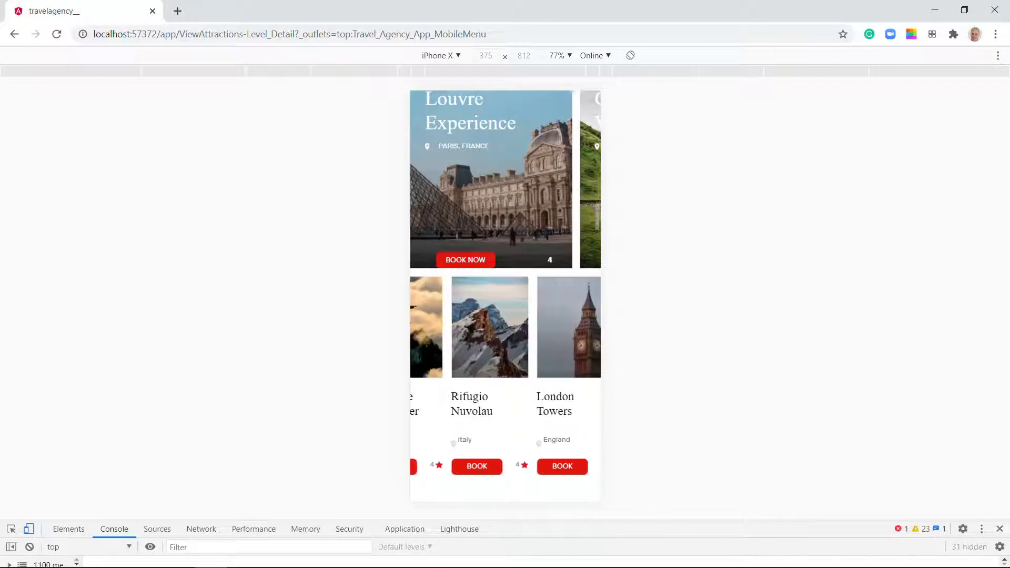
scroll(up, 3)
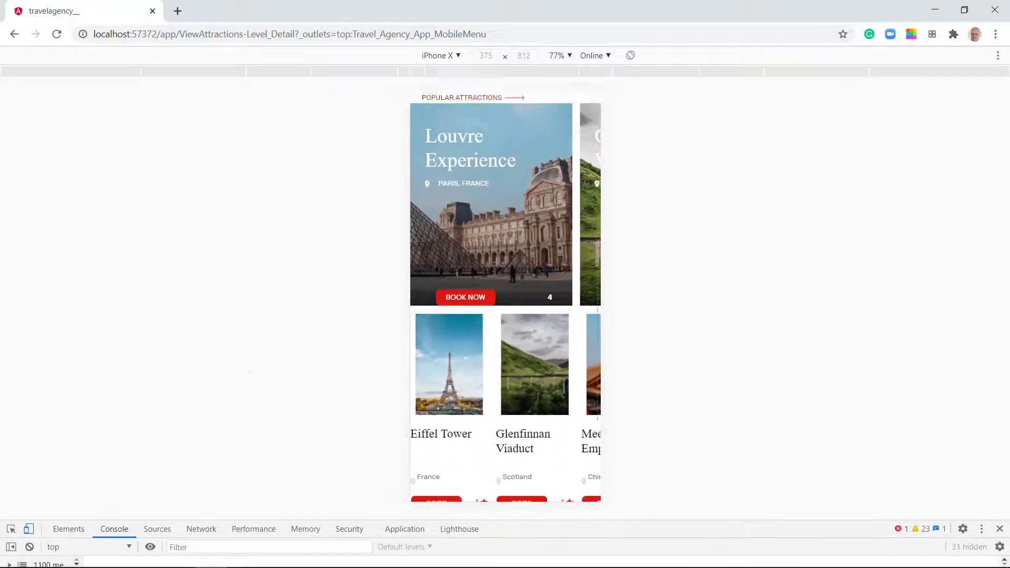
scroll(up, 3)
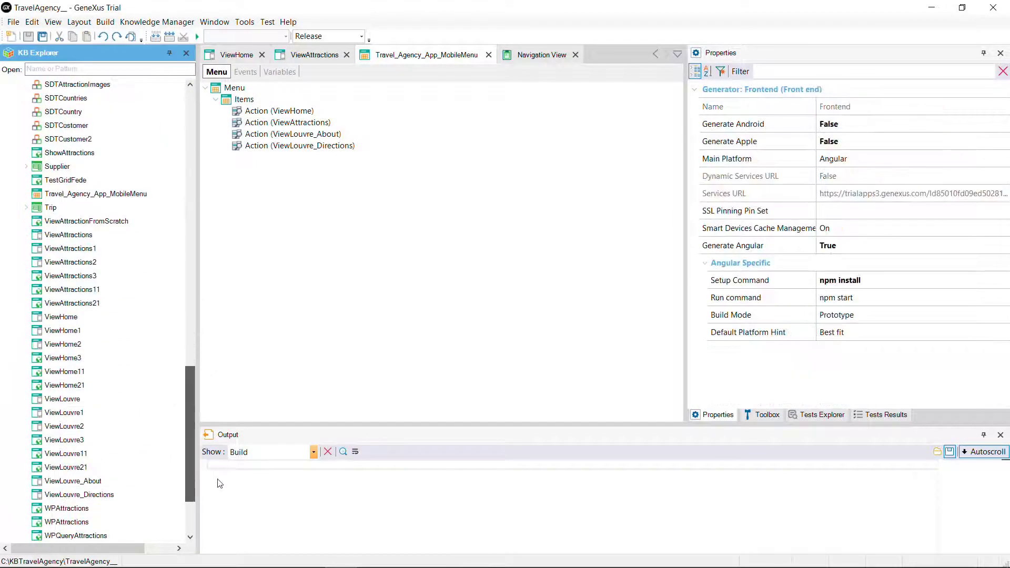
Select the CloudNet Front end generator and set Generate Android to True
scroll(down, 3)
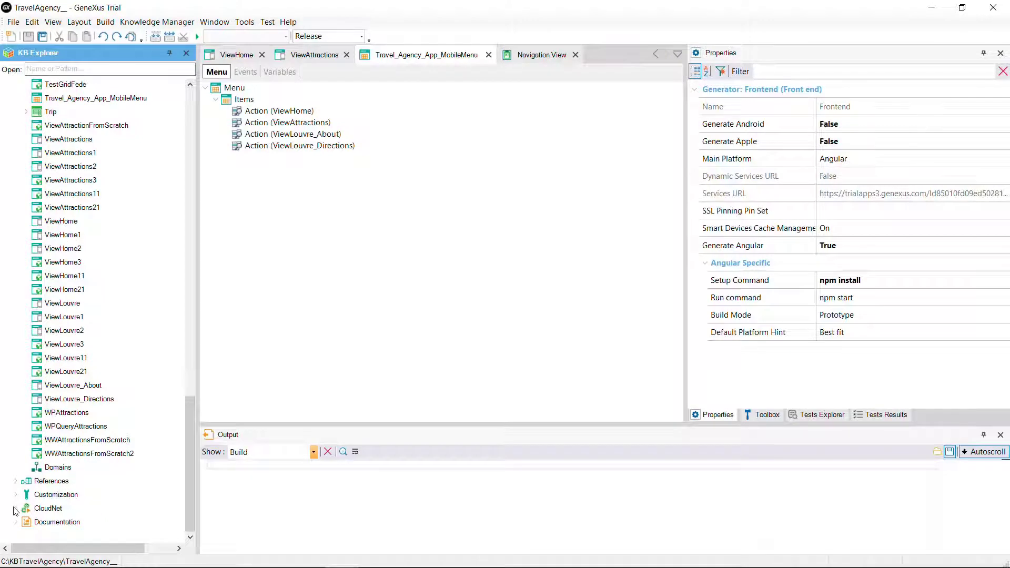
click(15, 508)
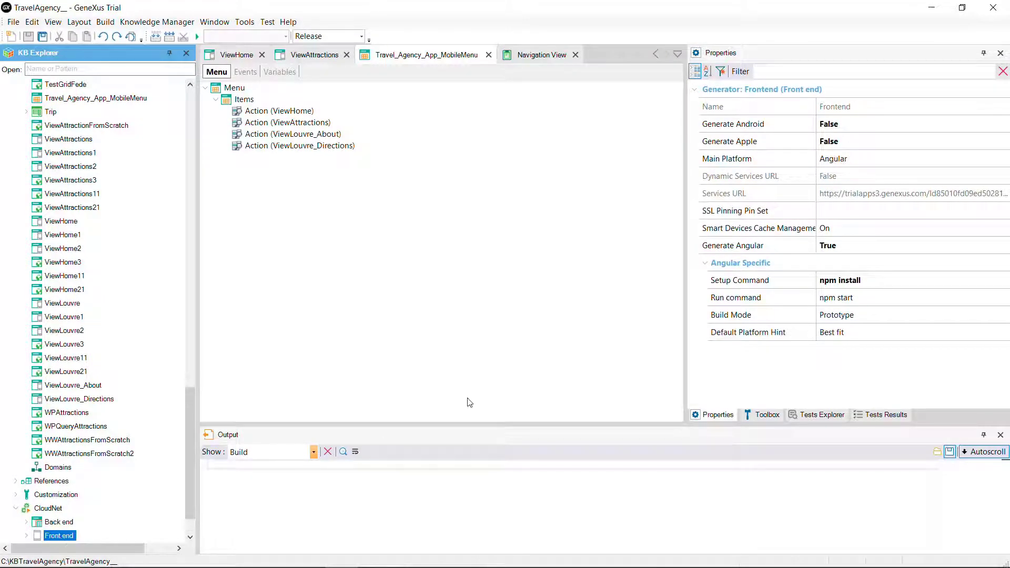
click(757, 123)
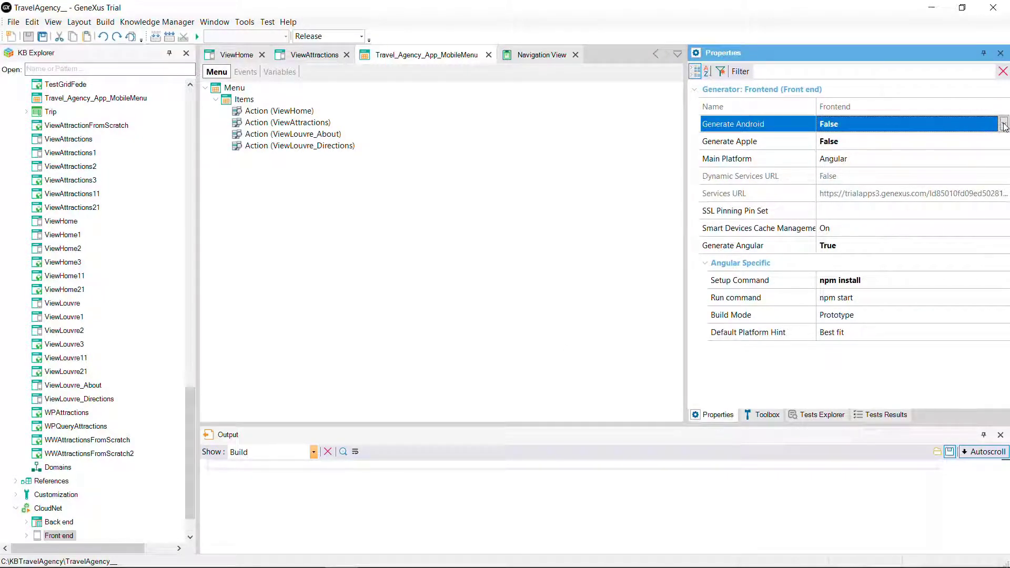
click(1000, 124)
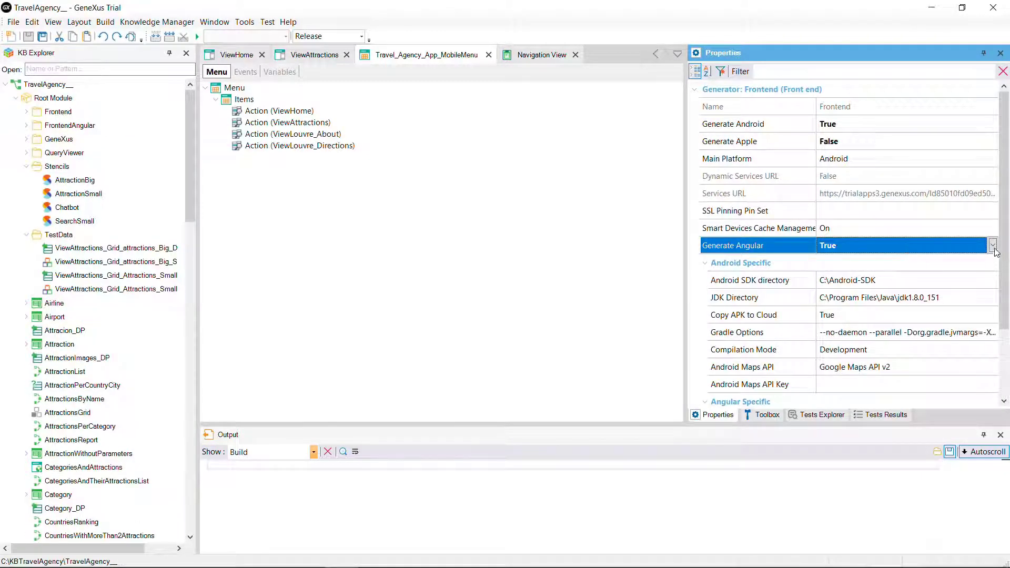
click(993, 245)
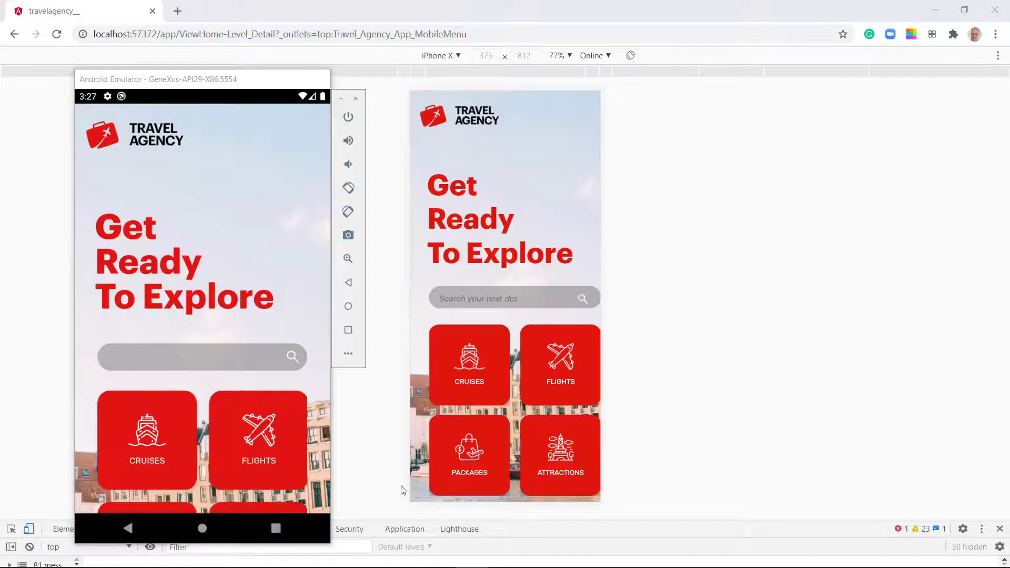
Scroll the emulator's attractions list through London Towers, Louvre and Forbidden City
scroll(down, 3)
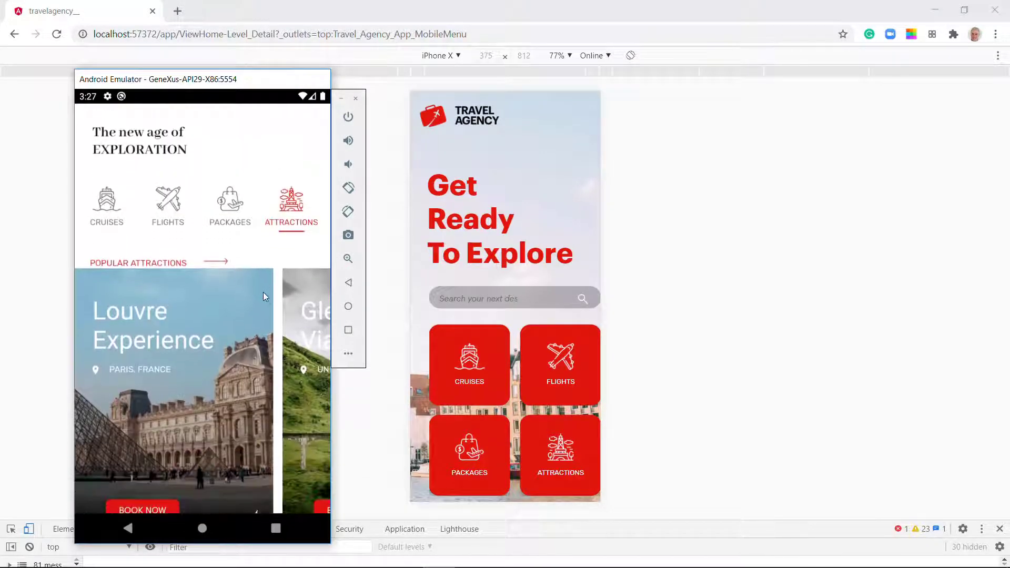
scroll(down, 3)
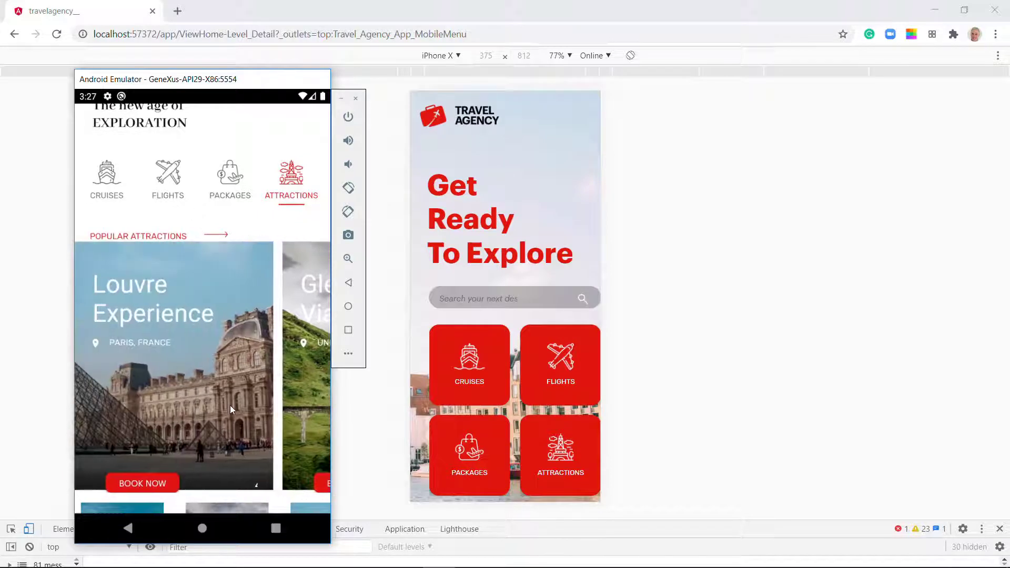
scroll(down, 3)
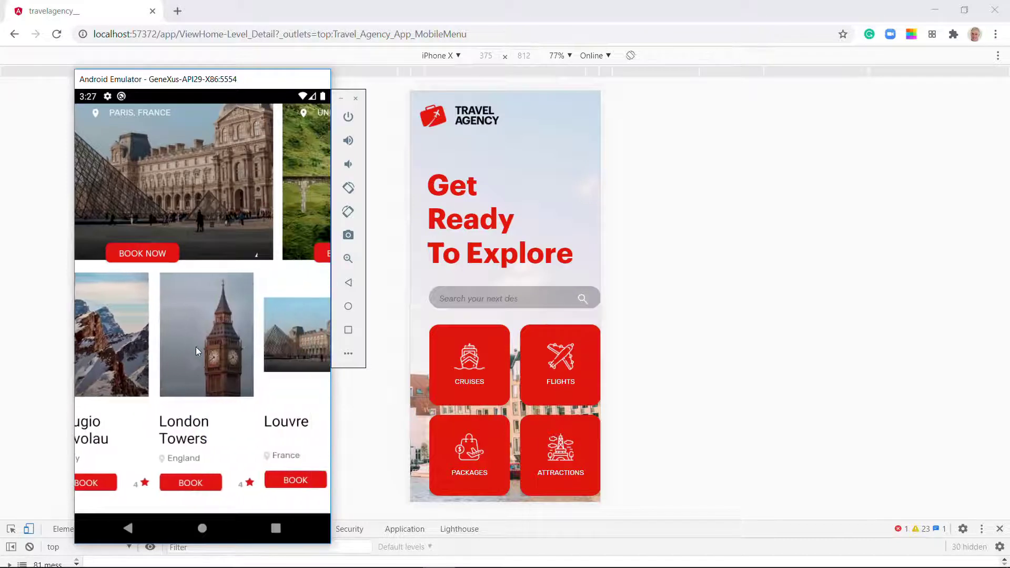
scroll(right, 3)
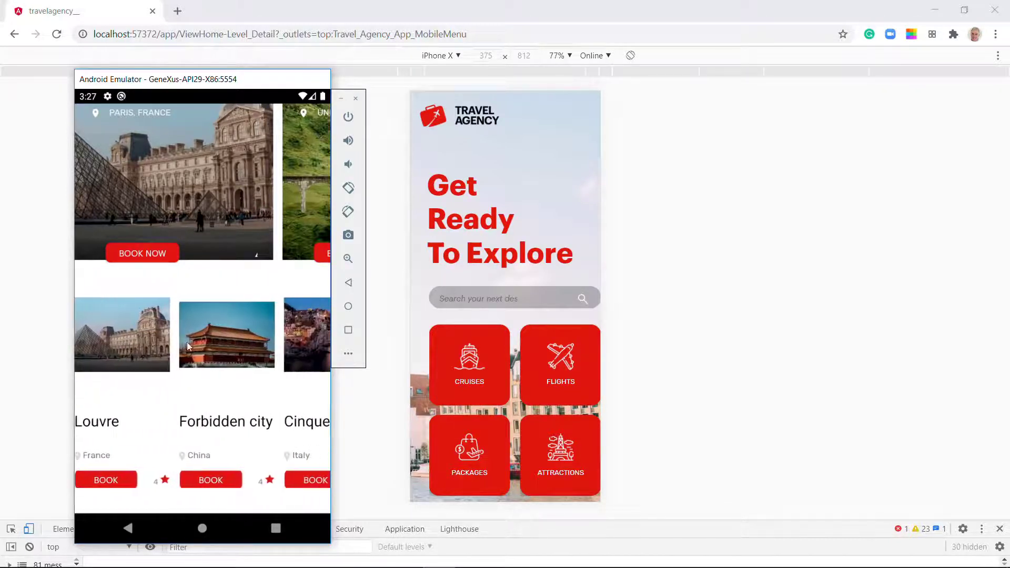